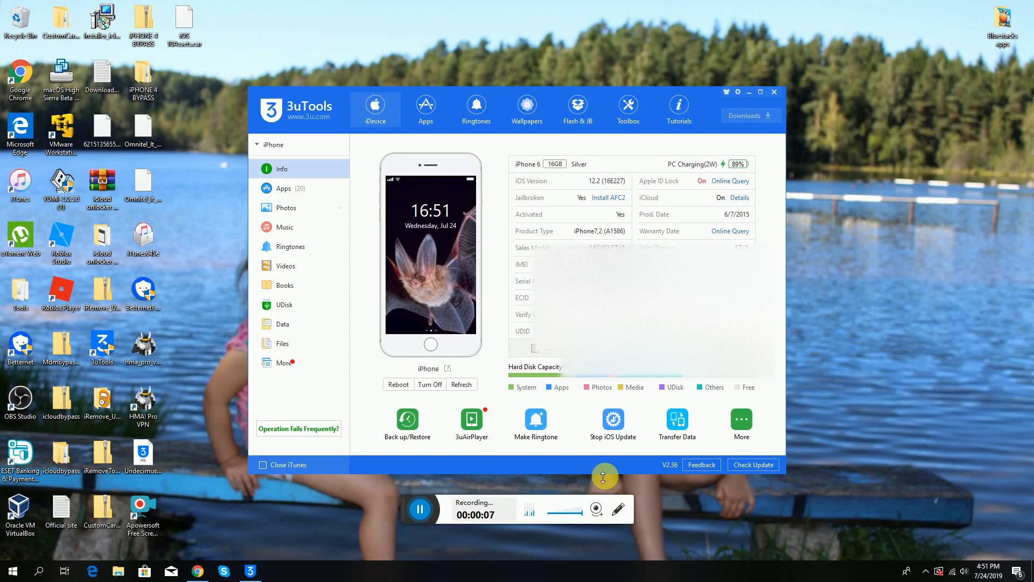
mouse_move(606, 480)
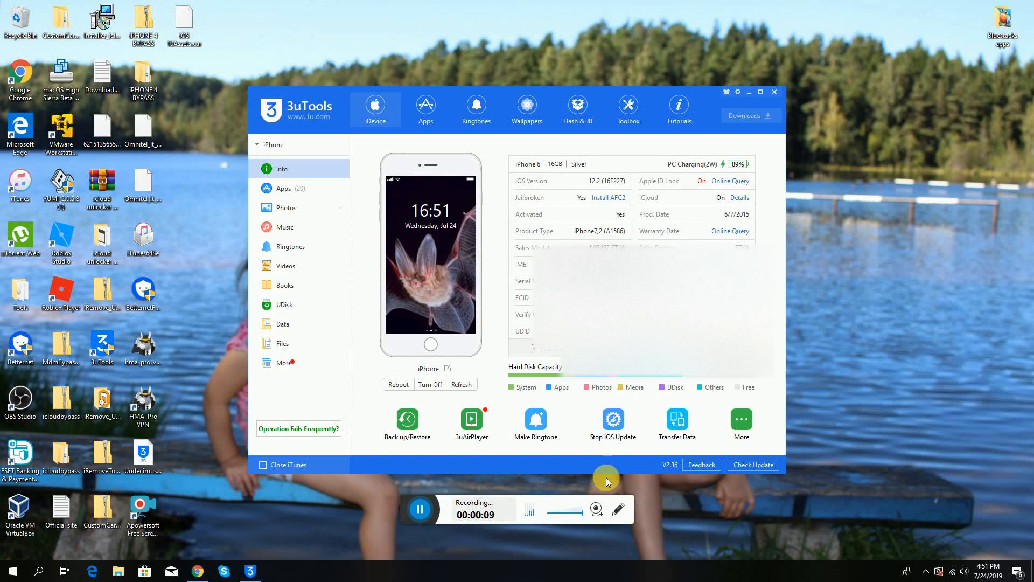
mouse_move(618, 504)
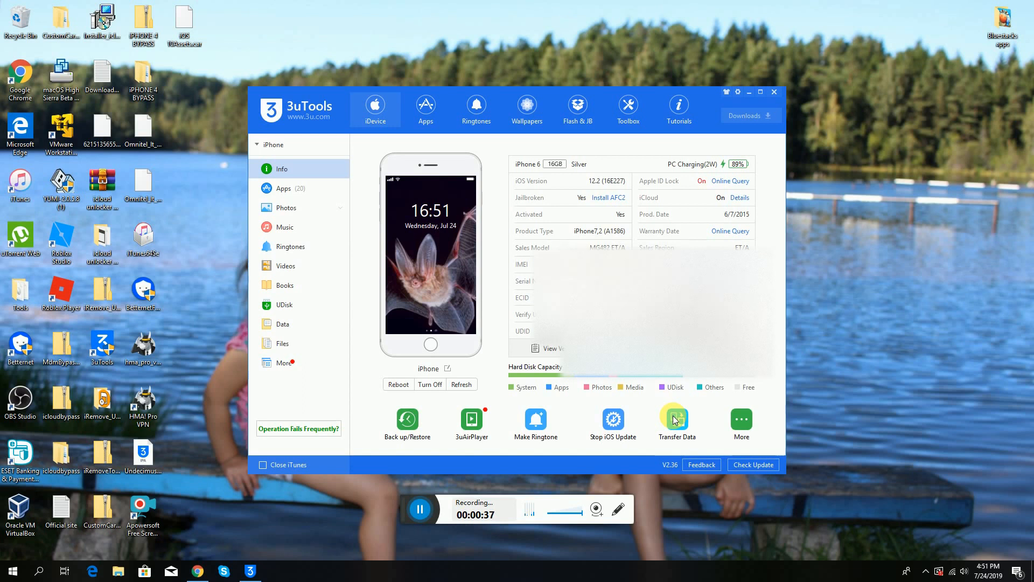
mouse_move(671, 418)
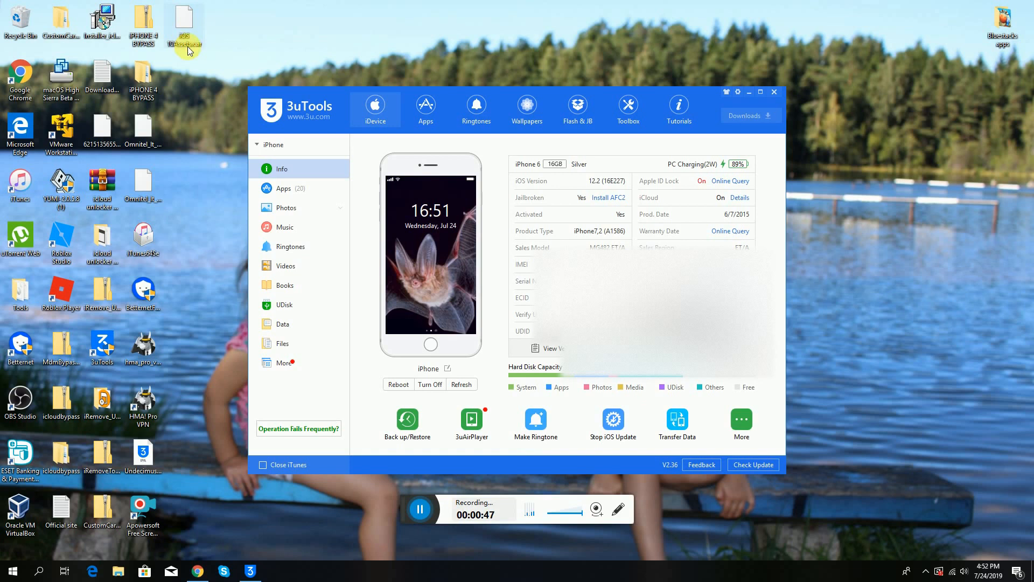
mouse_move(492, 362)
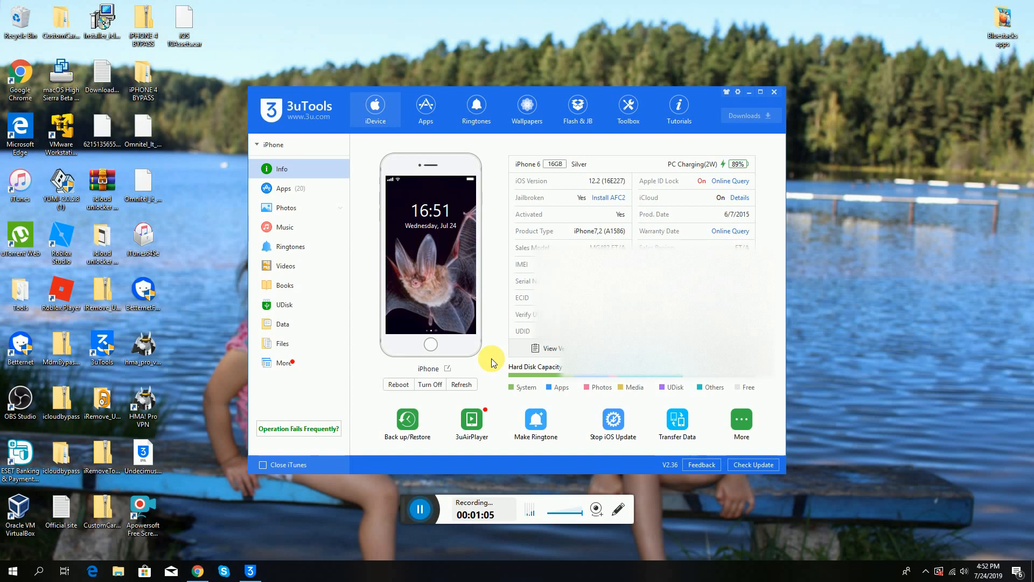
mouse_move(645, 172)
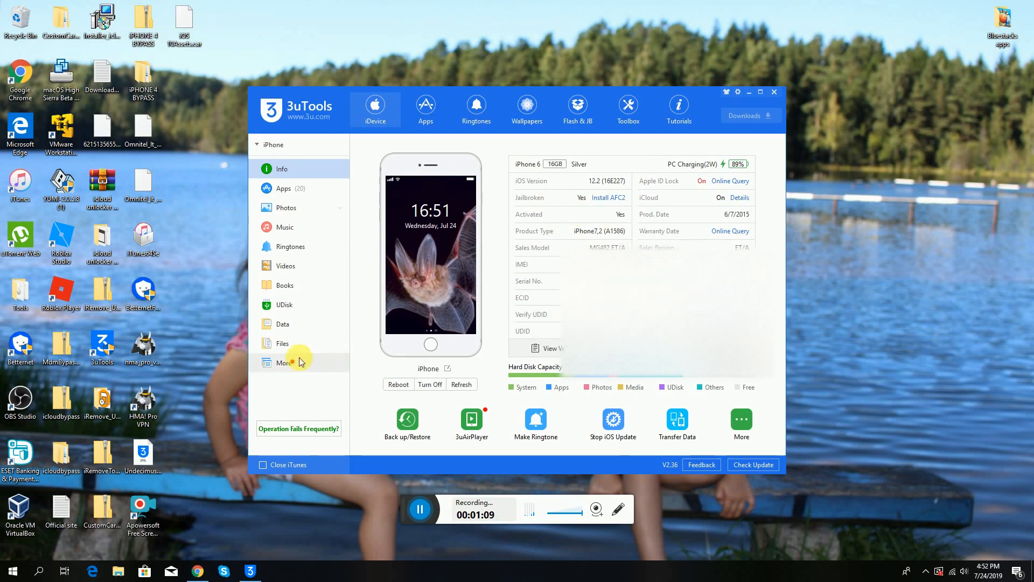
Check the iPhone's file system and info page, glance at the Toolbox, then return to the device page
click(282, 342)
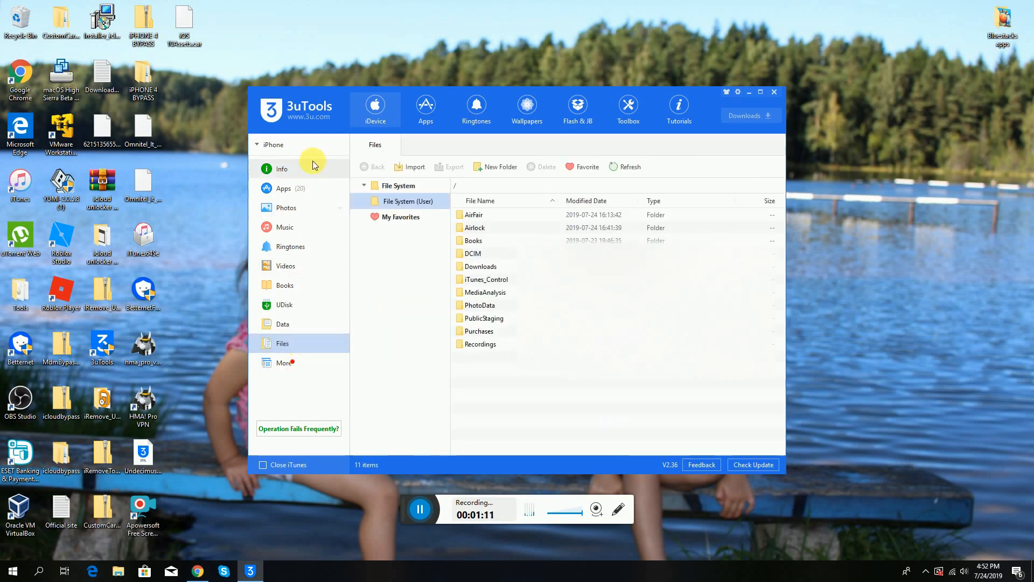
click(281, 168)
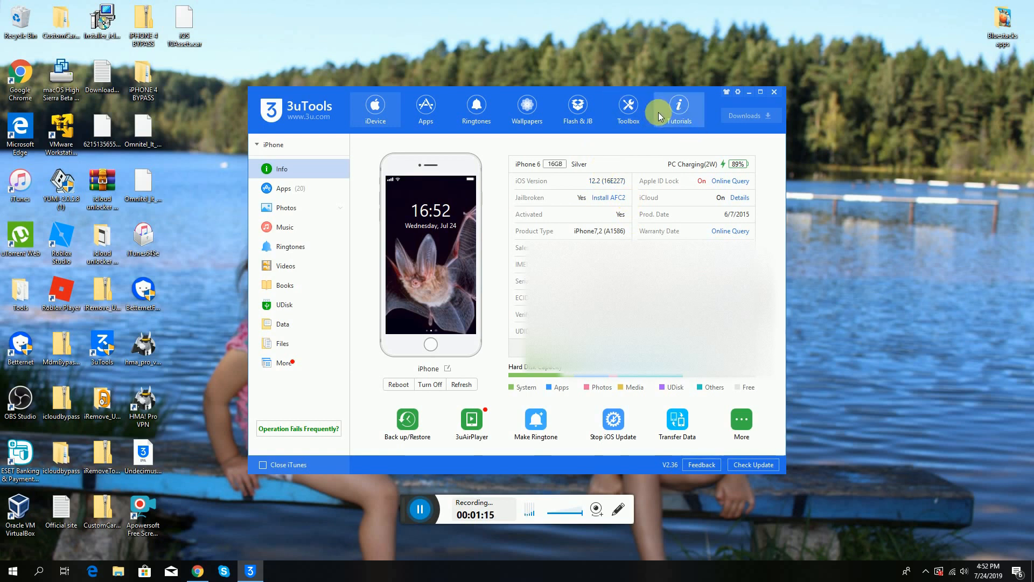
click(627, 105)
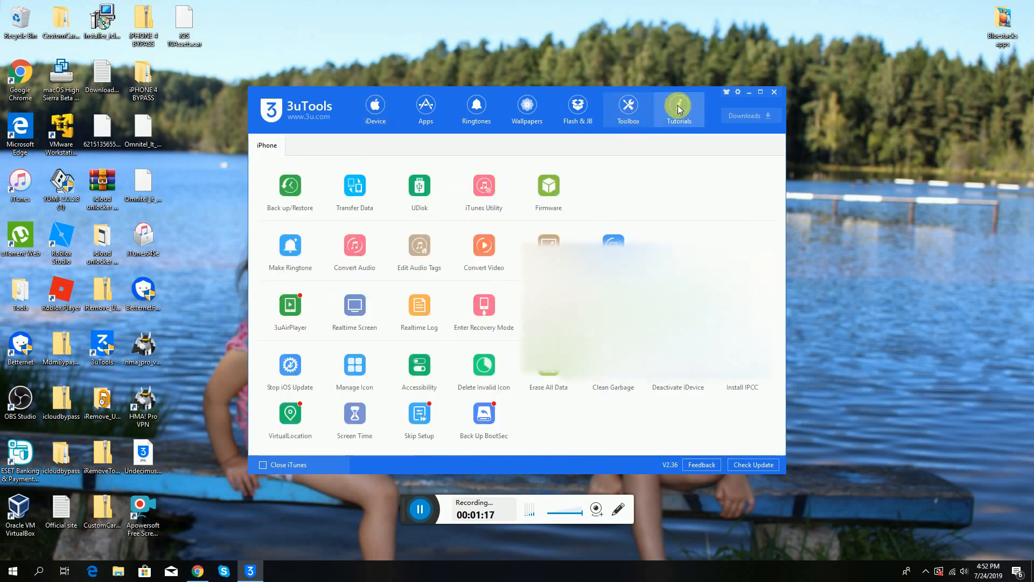
click(375, 109)
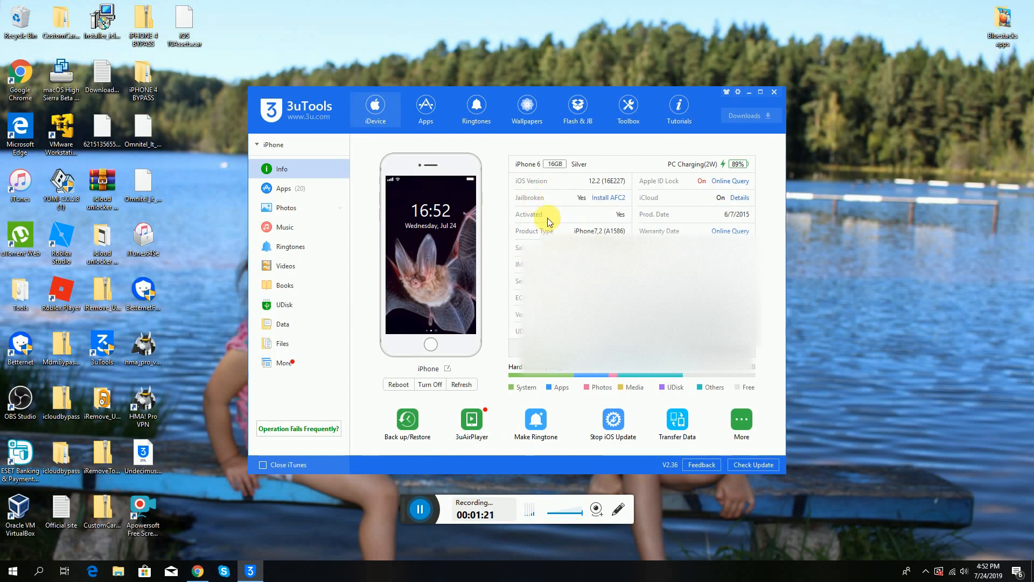
mouse_move(545, 208)
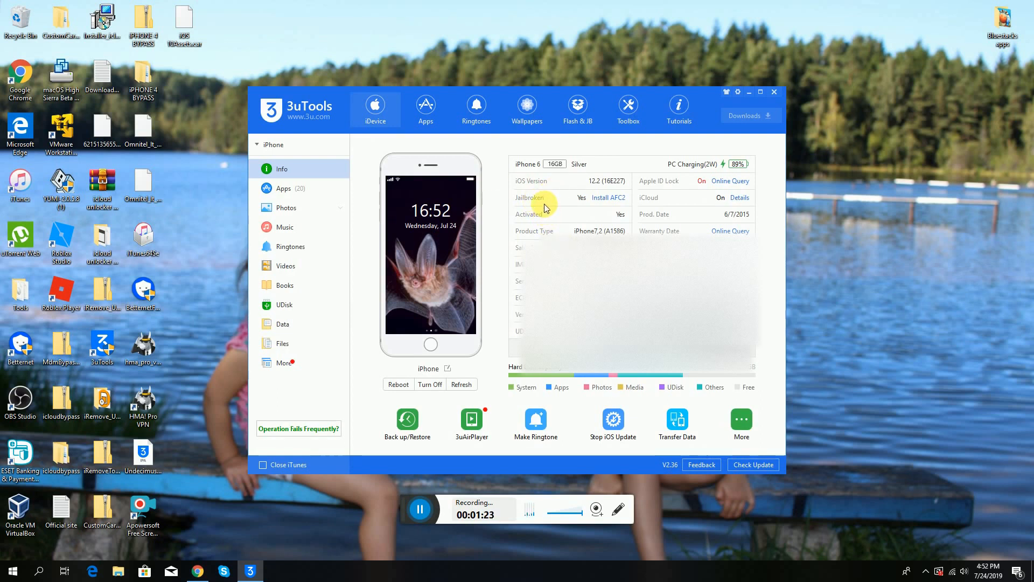
mouse_move(540, 193)
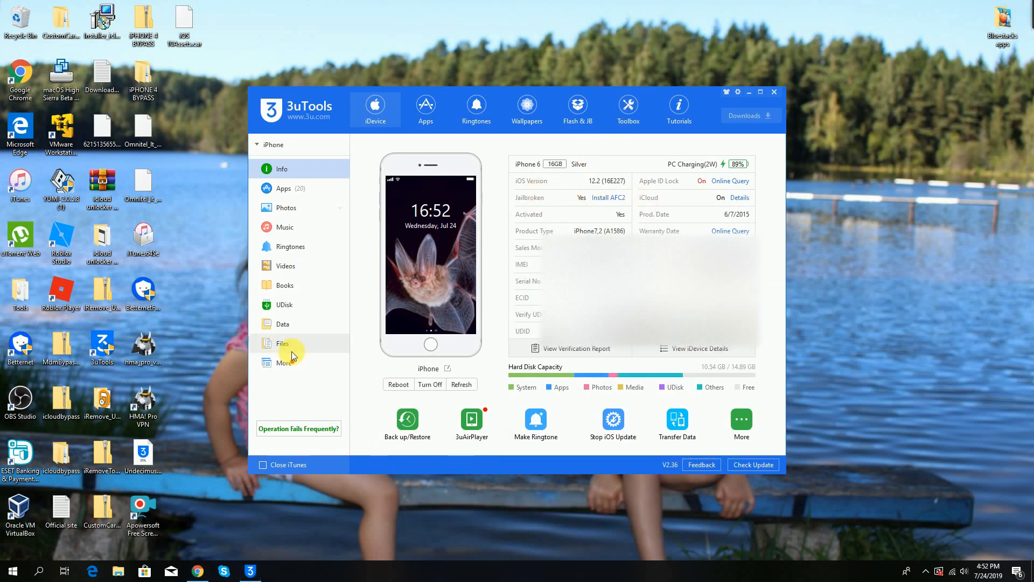
Browse Files and Info once more and land on the Toolbox of device utilities
click(283, 342)
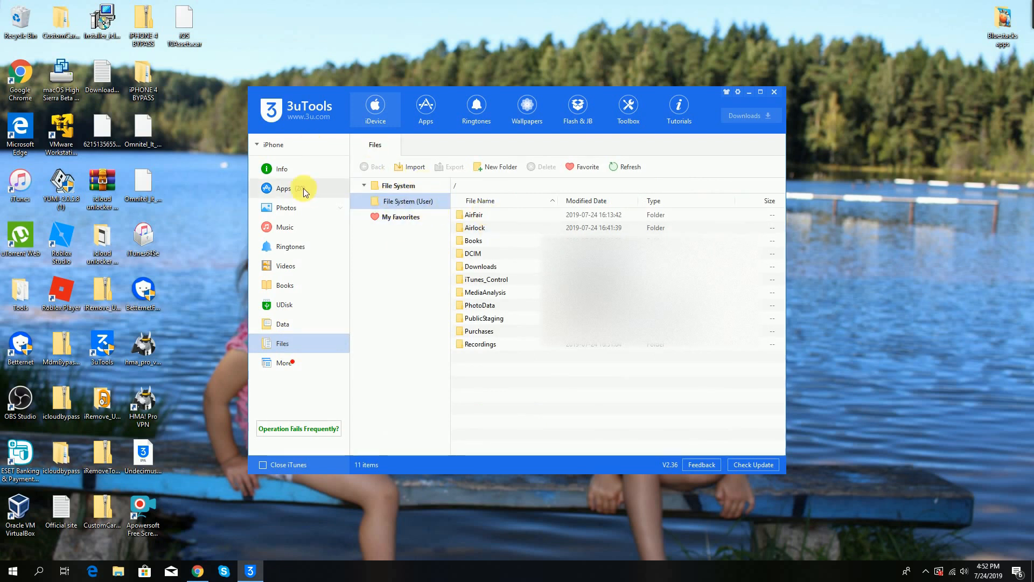
click(282, 169)
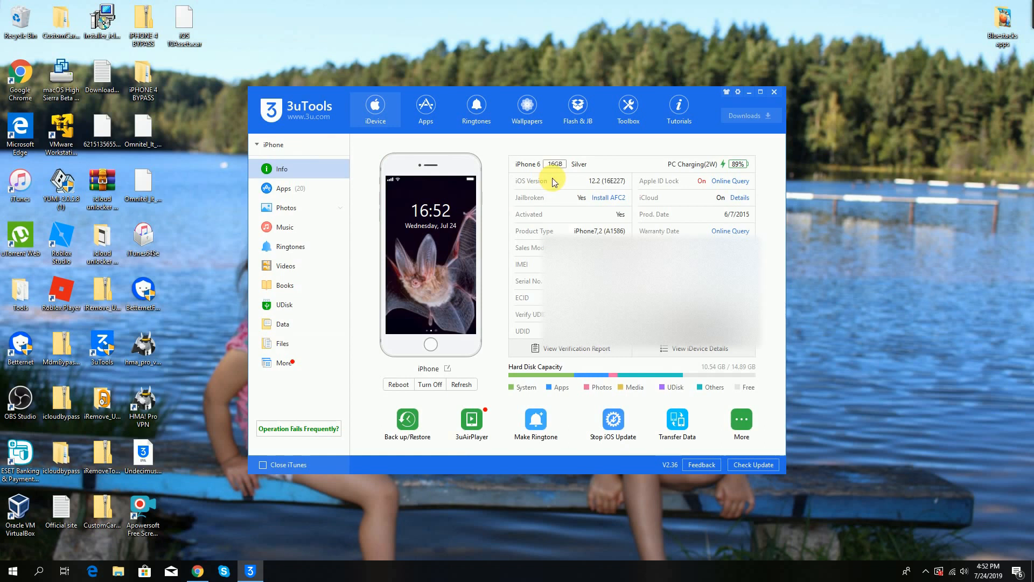
click(627, 106)
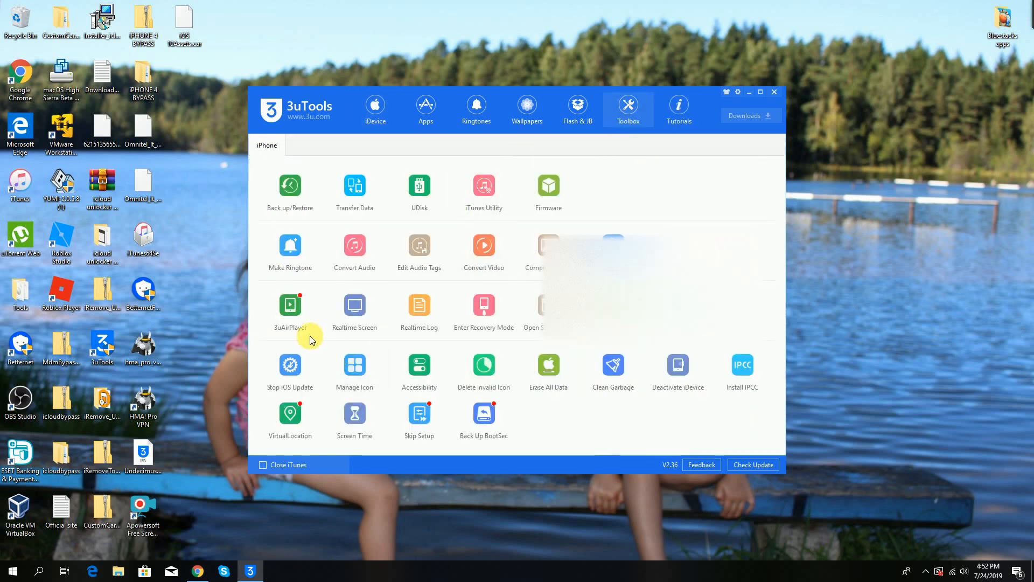
Start Realtime Screen mirroring at full screen and launch Cydia from the phone's app folder
click(354, 305)
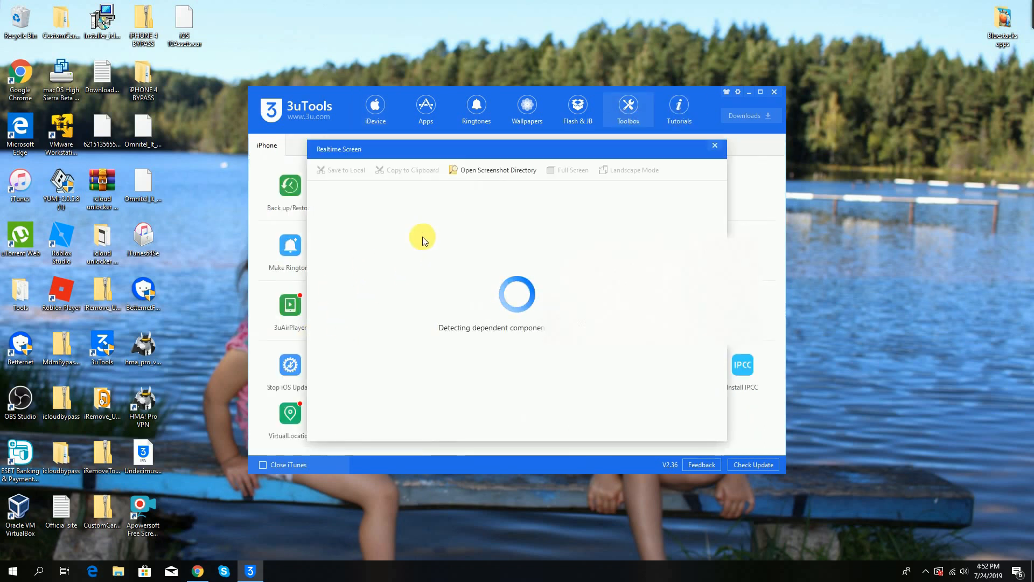
mouse_move(564, 349)
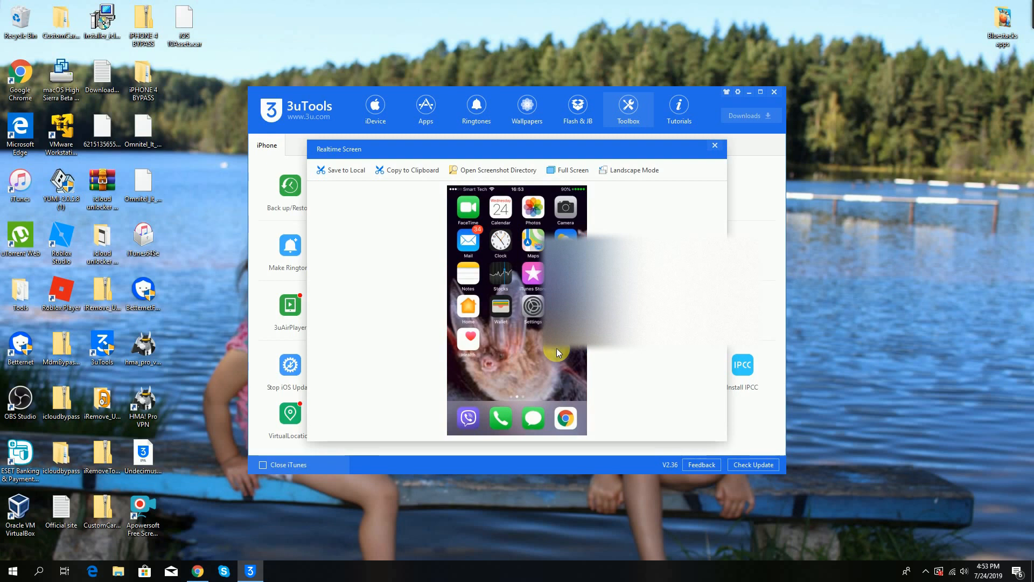
mouse_move(586, 166)
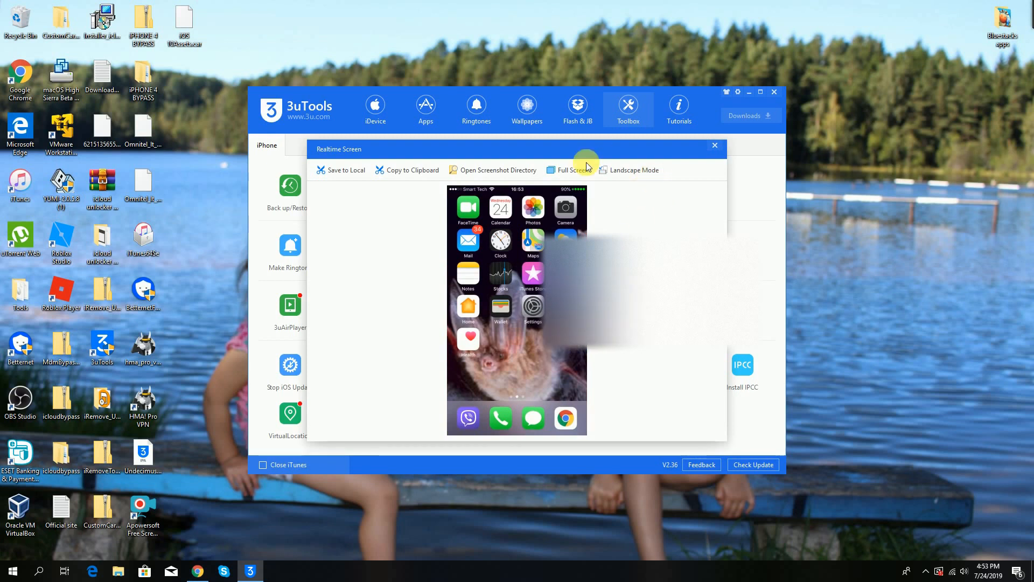
click(573, 169)
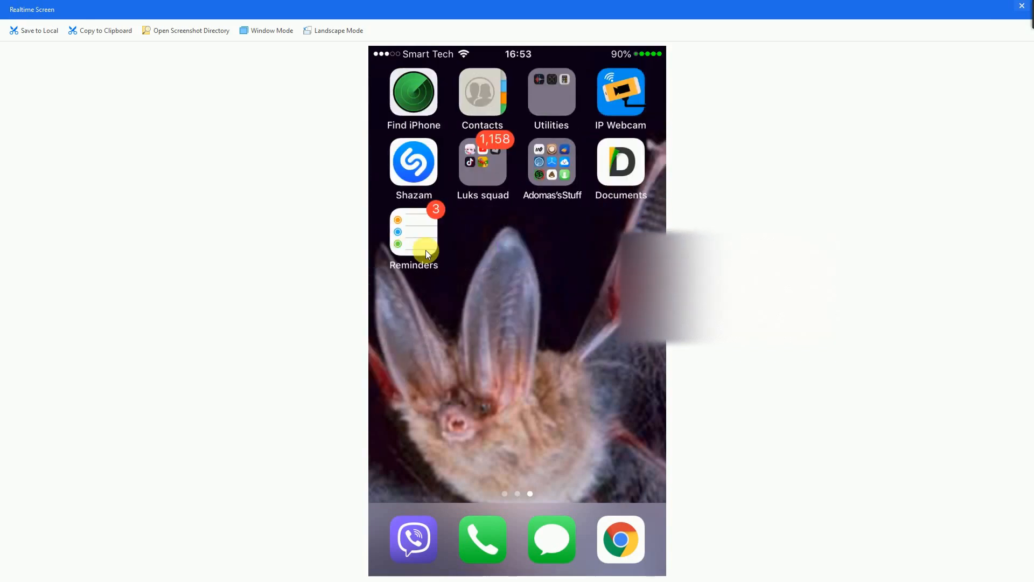
click(552, 161)
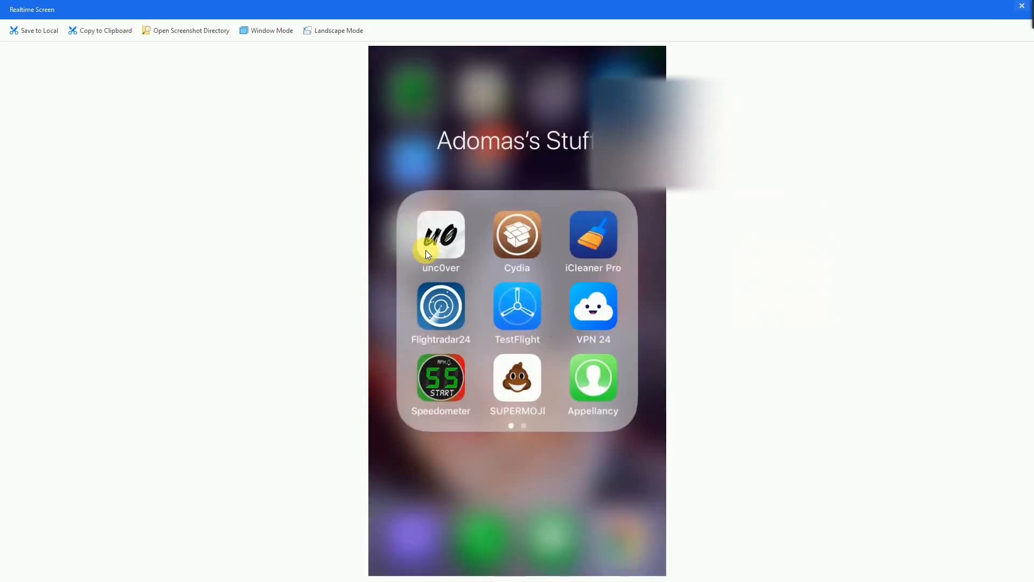
click(441, 236)
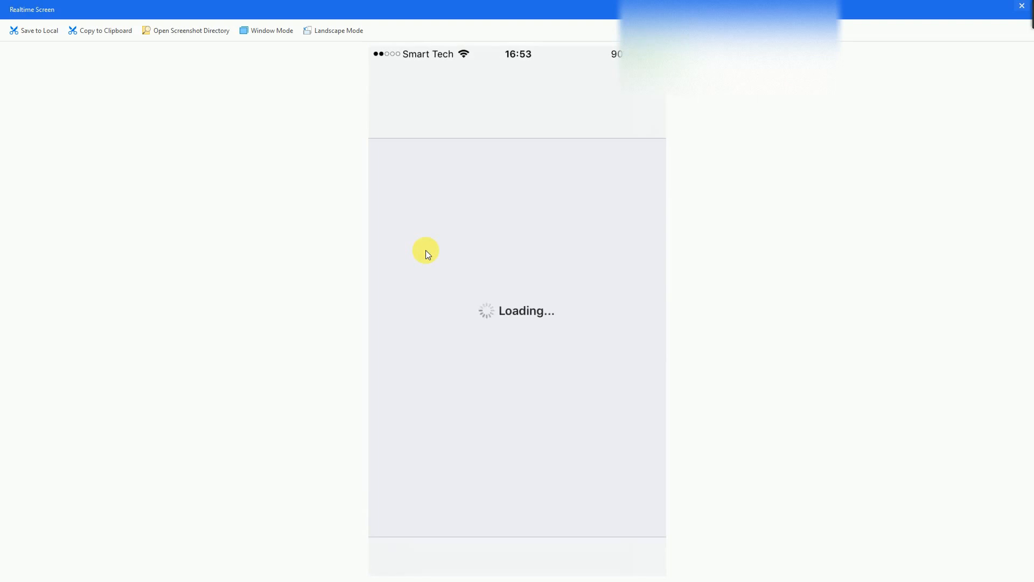
mouse_move(400, 67)
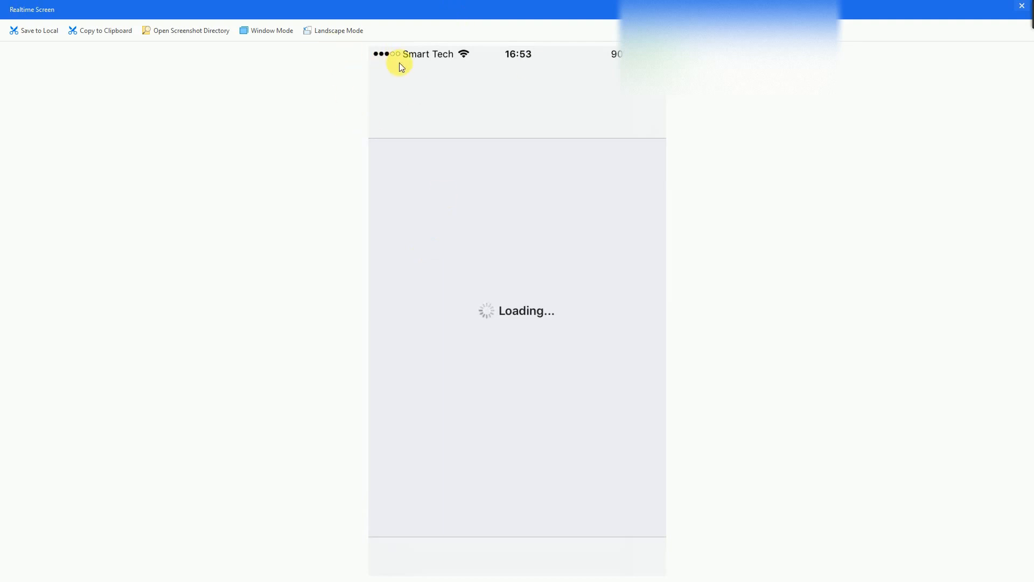
mouse_move(385, 55)
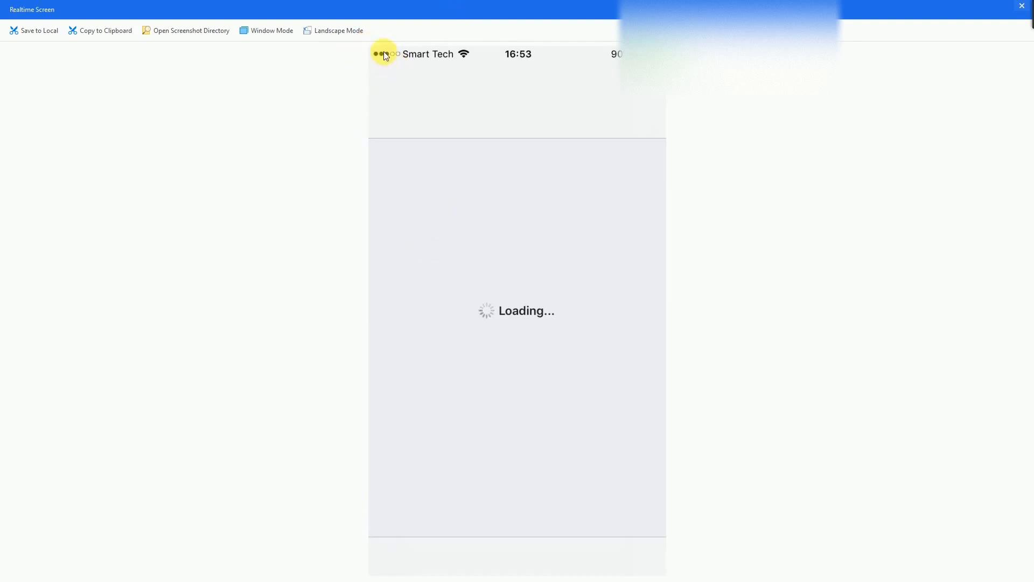
mouse_move(398, 61)
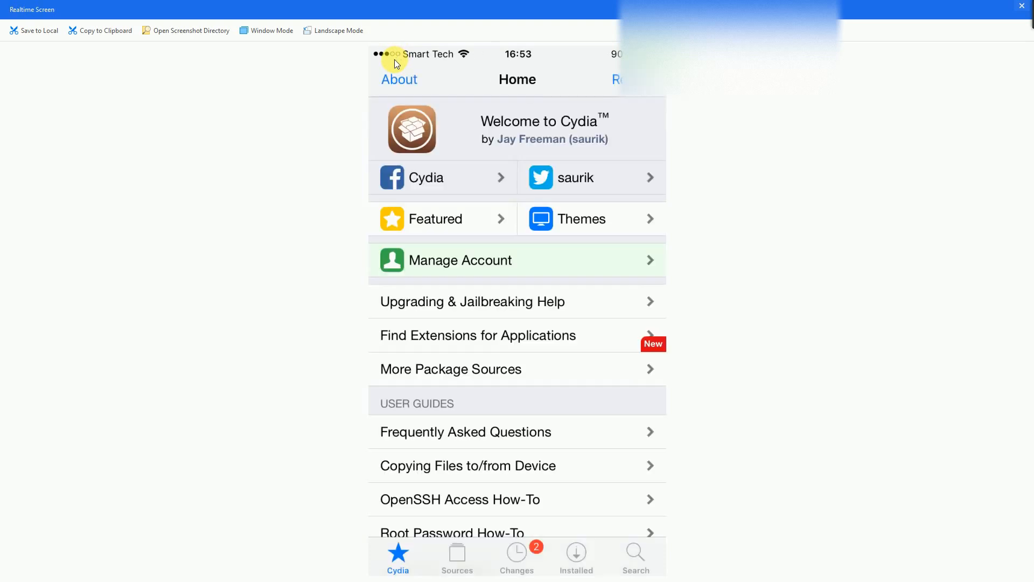
Search Cydia for 'Apple file' and open the Apple File Conduit "2" package
click(635, 557)
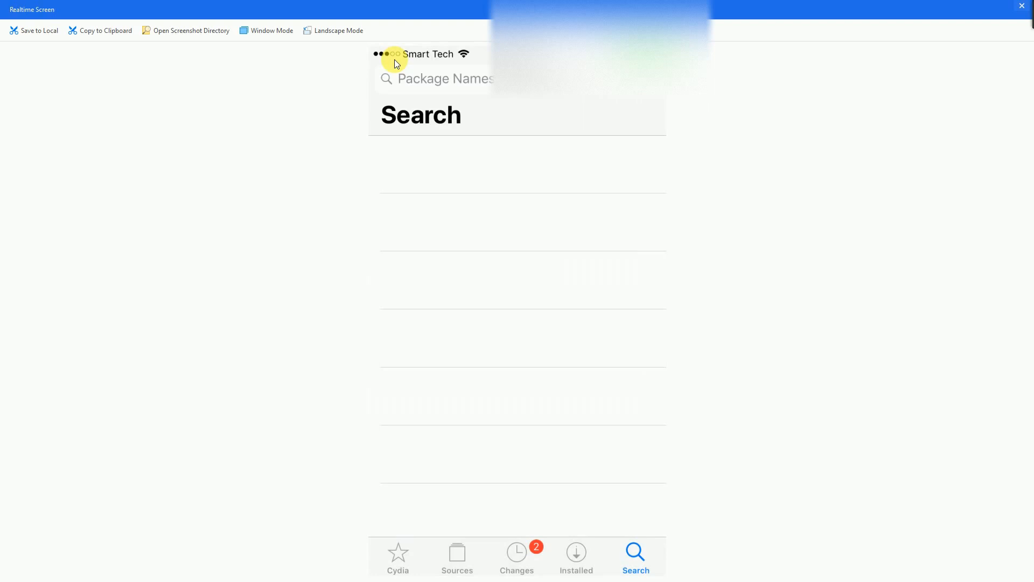
click(445, 79)
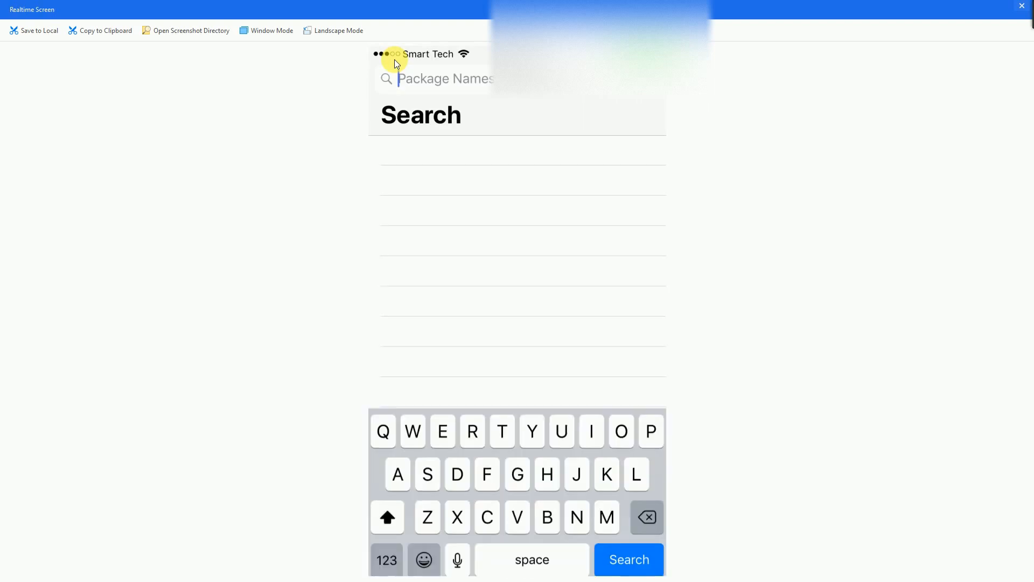
text(Apple)
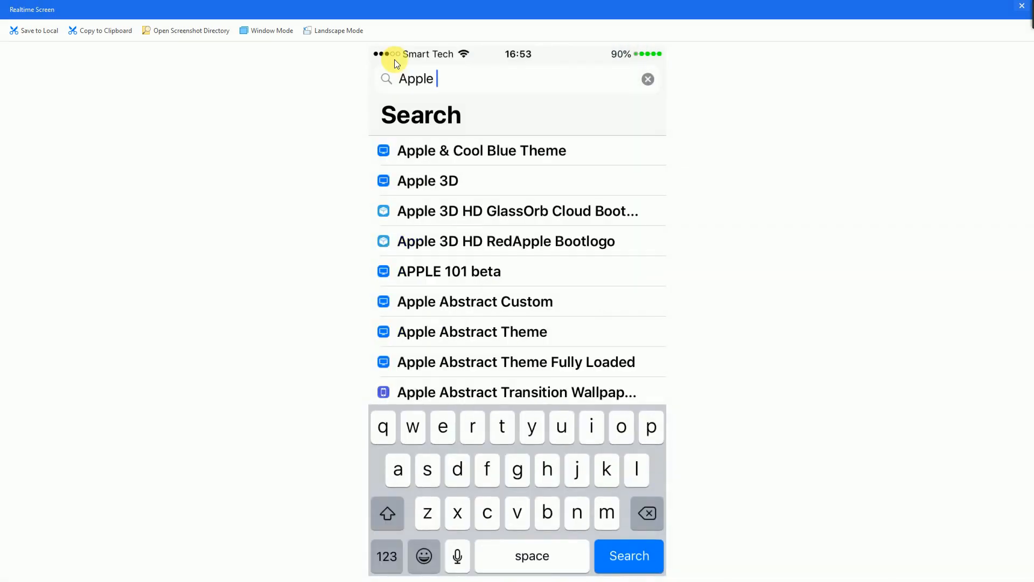
text(file)
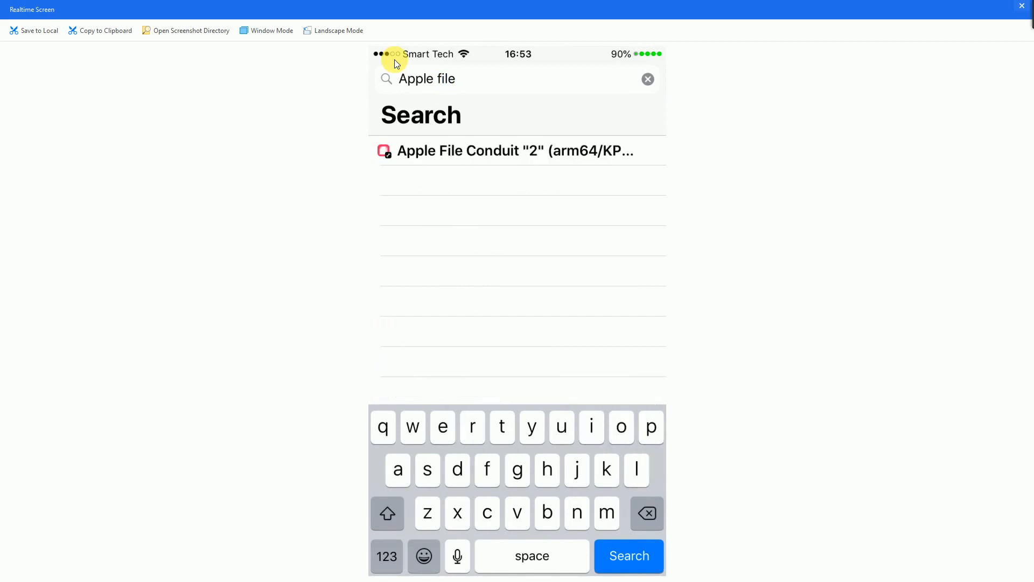
click(516, 150)
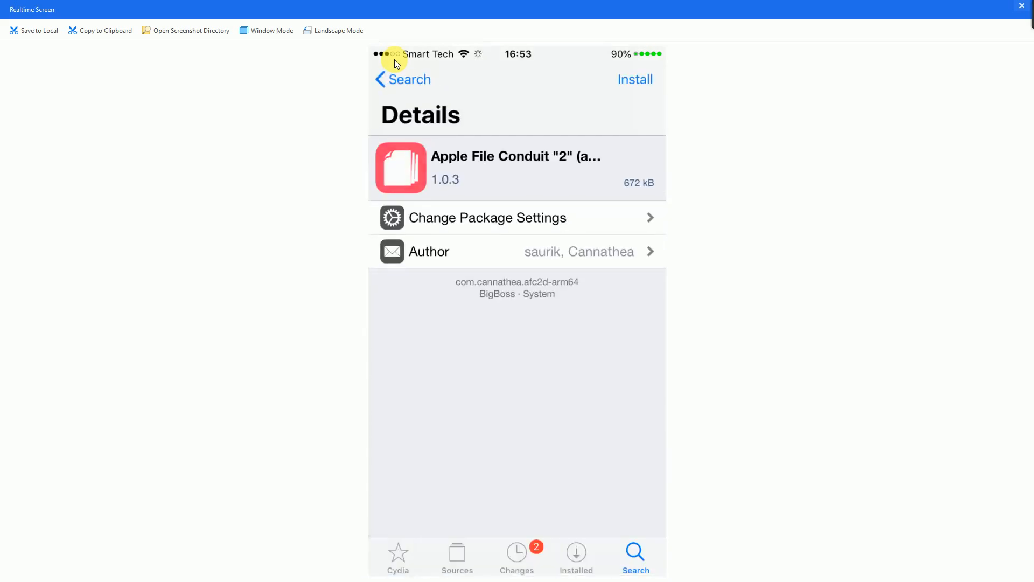
Install Apple File Conduit "2" and confirm the installation
click(633, 79)
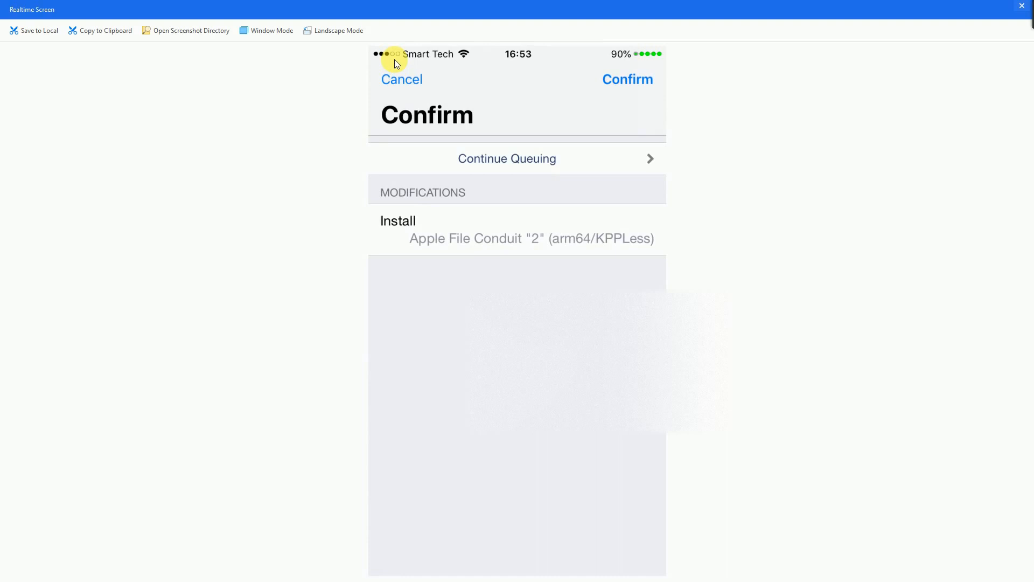
click(626, 79)
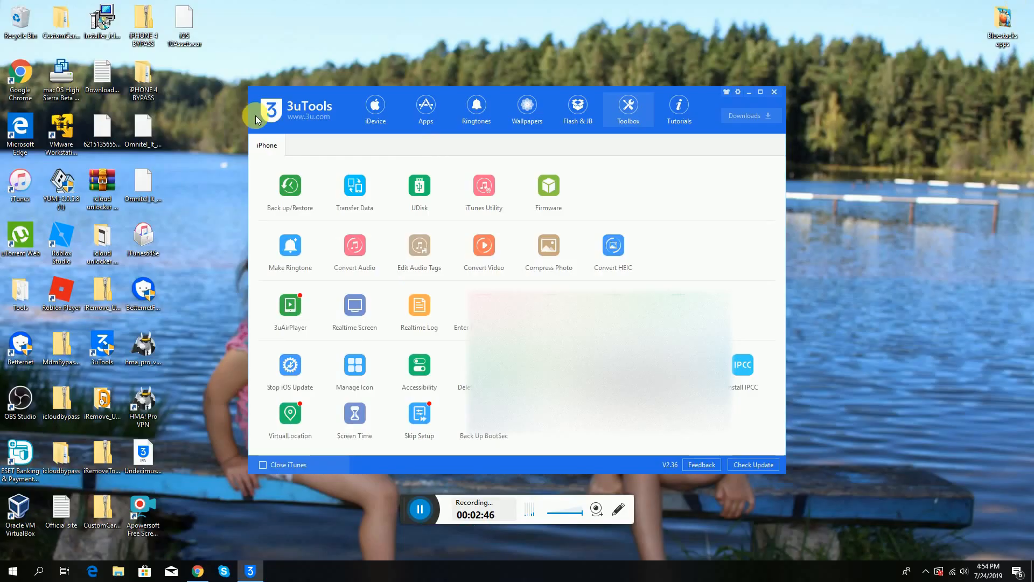
Go to the iDevice tab, browse the user file system, and return to the Info overview
click(375, 105)
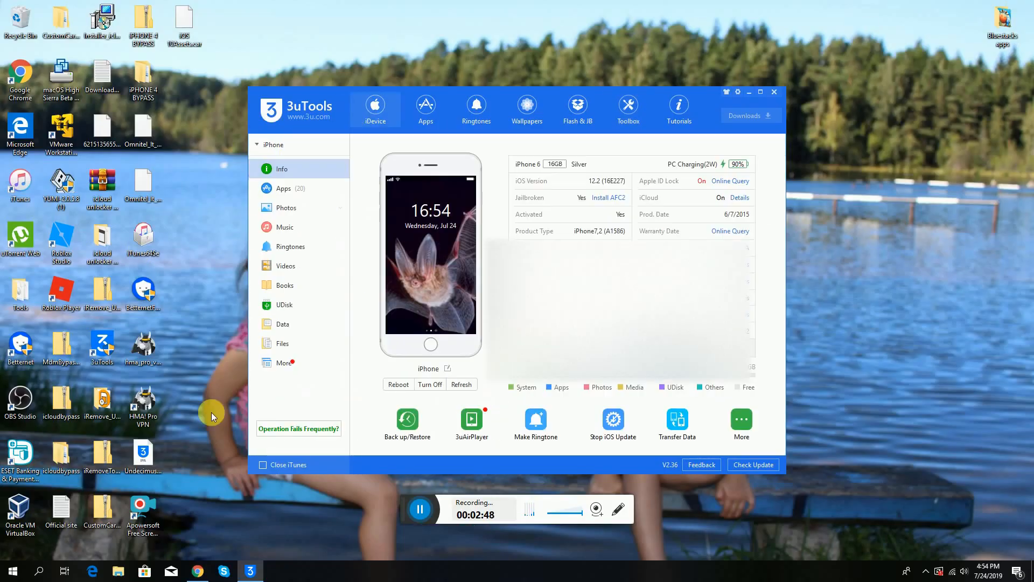
click(282, 342)
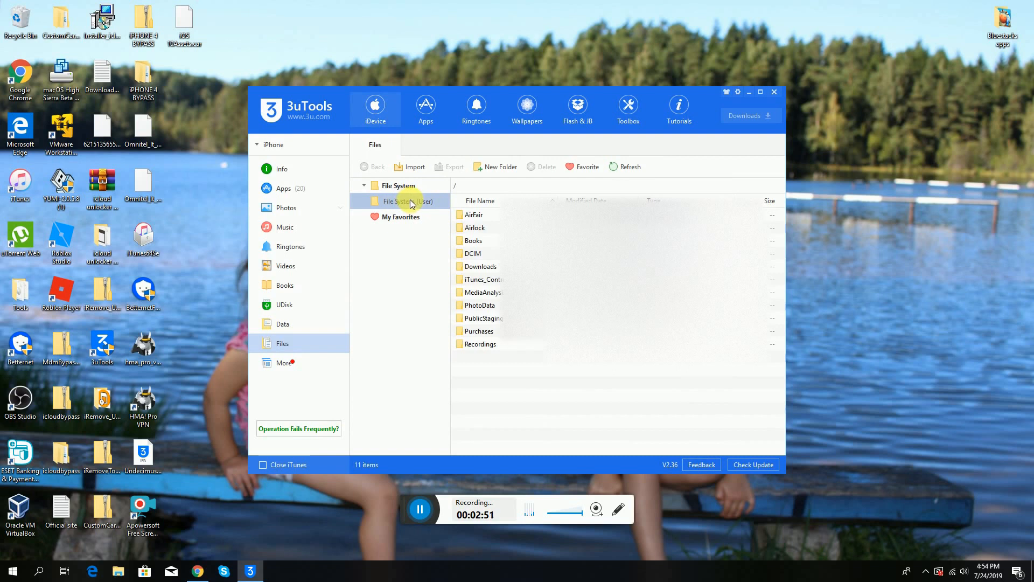
click(375, 109)
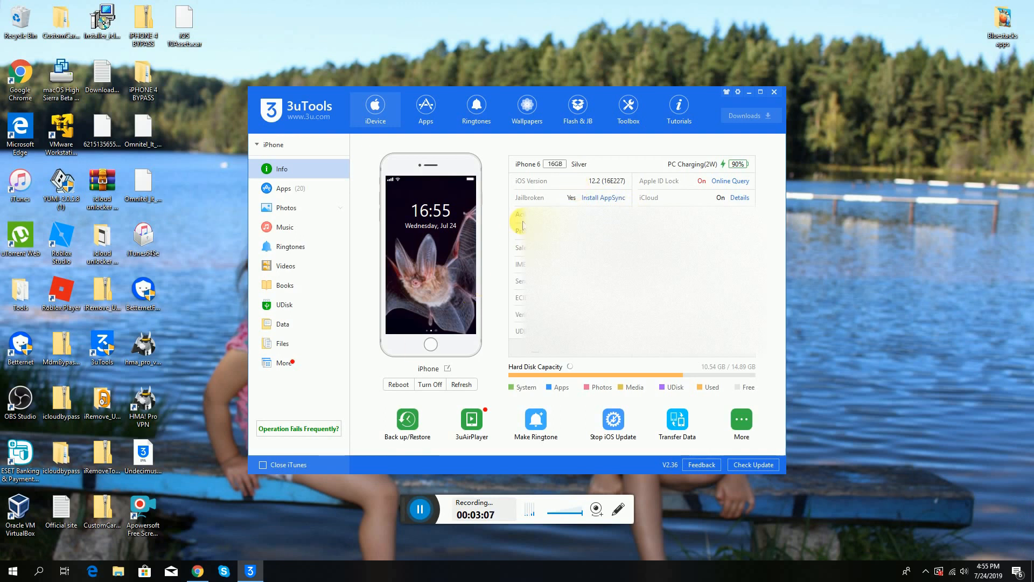
Open File System (Jailbreak) and navigate into /System/Library
click(282, 342)
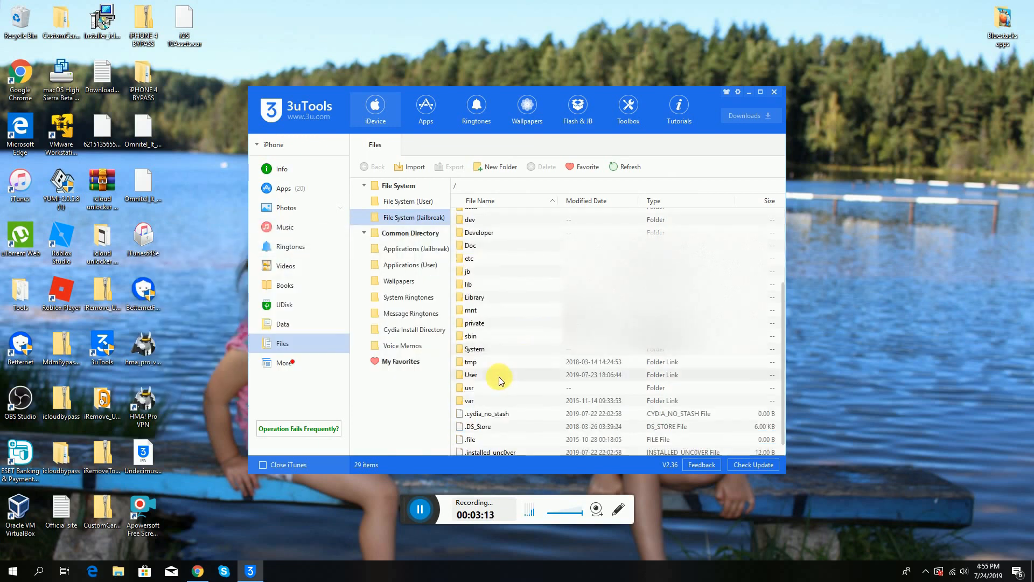
double_click(474, 348)
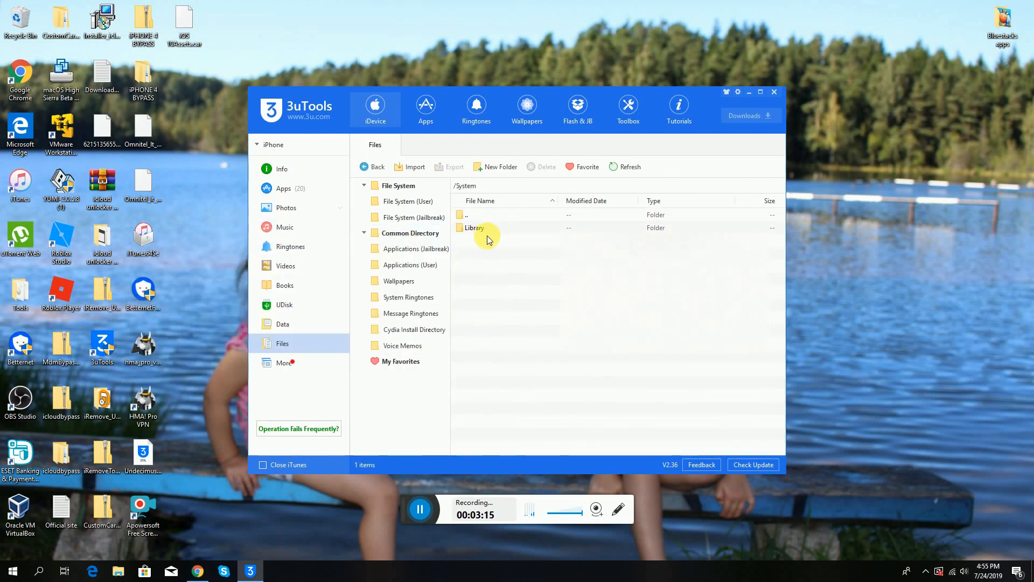
double_click(474, 227)
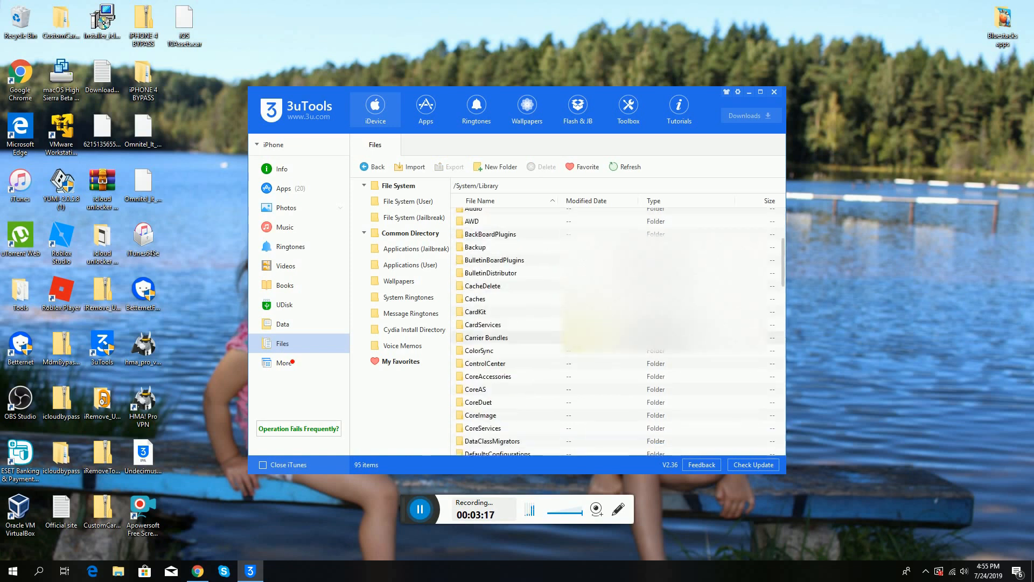
scroll(down, 3)
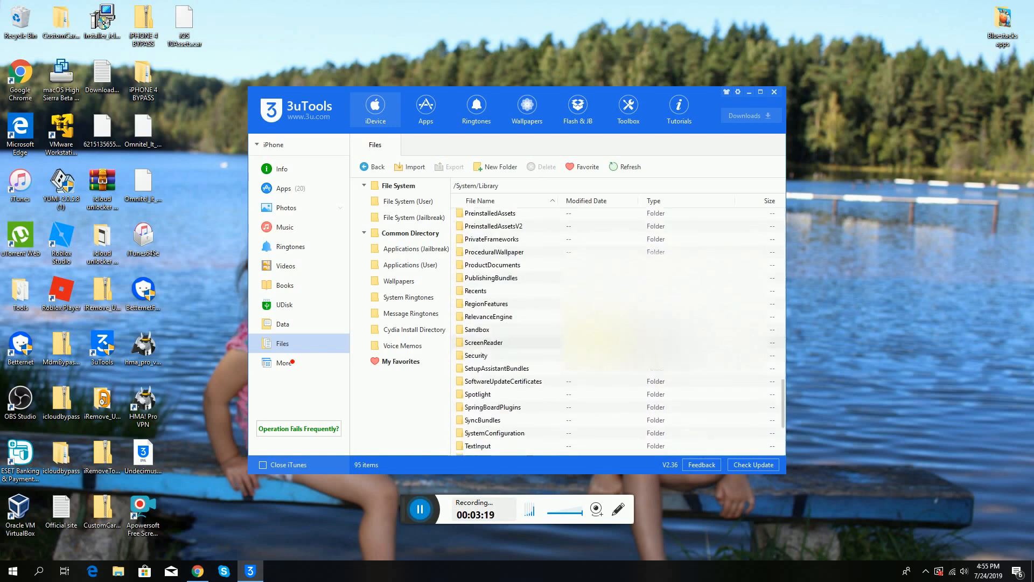
scroll(up, 3)
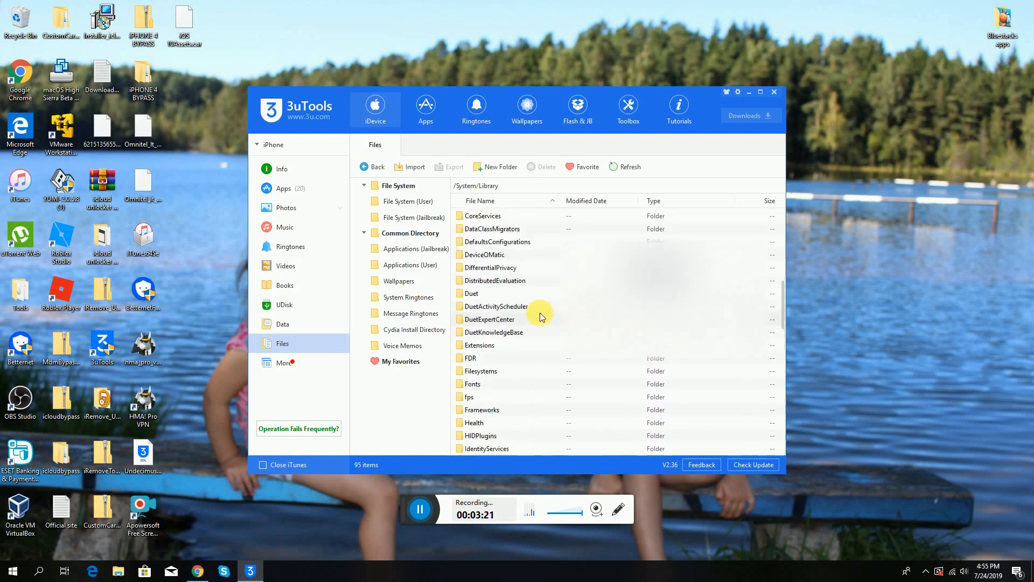
scroll(down, 3)
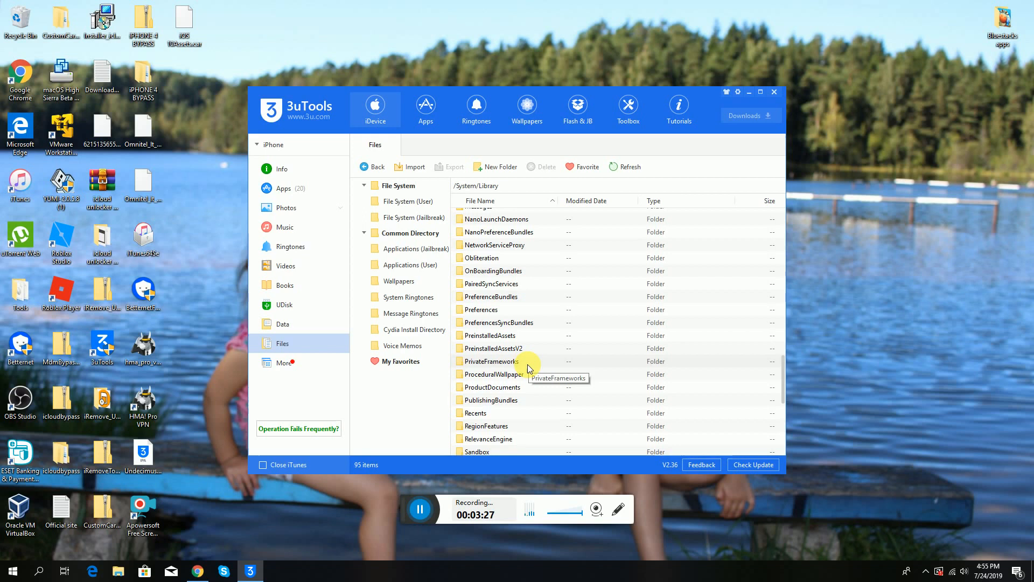
mouse_move(488, 351)
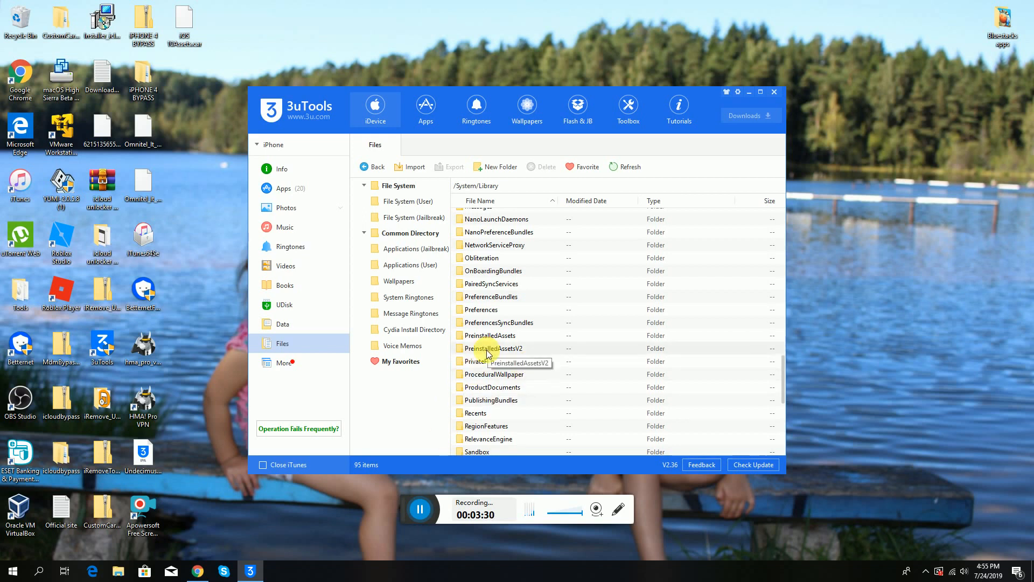
mouse_move(478, 374)
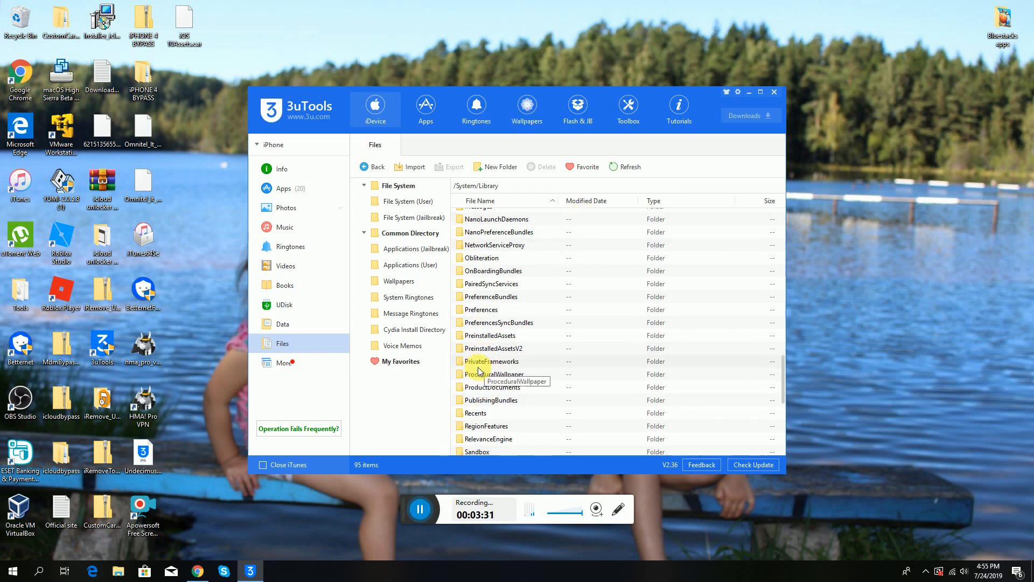
mouse_move(493, 361)
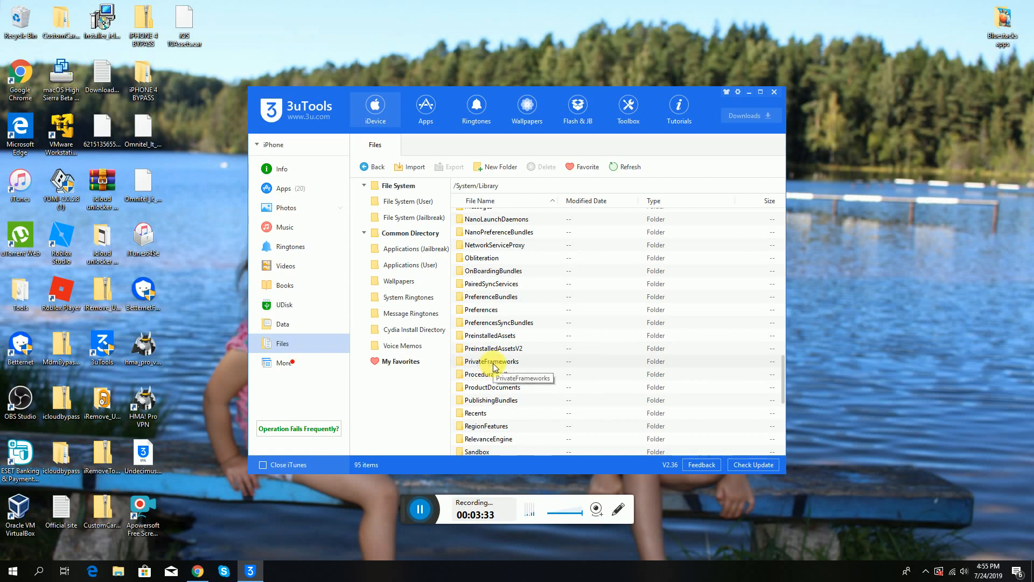
Open the PrivateFrameworks folder and scroll through its 823 framework items
click(491, 360)
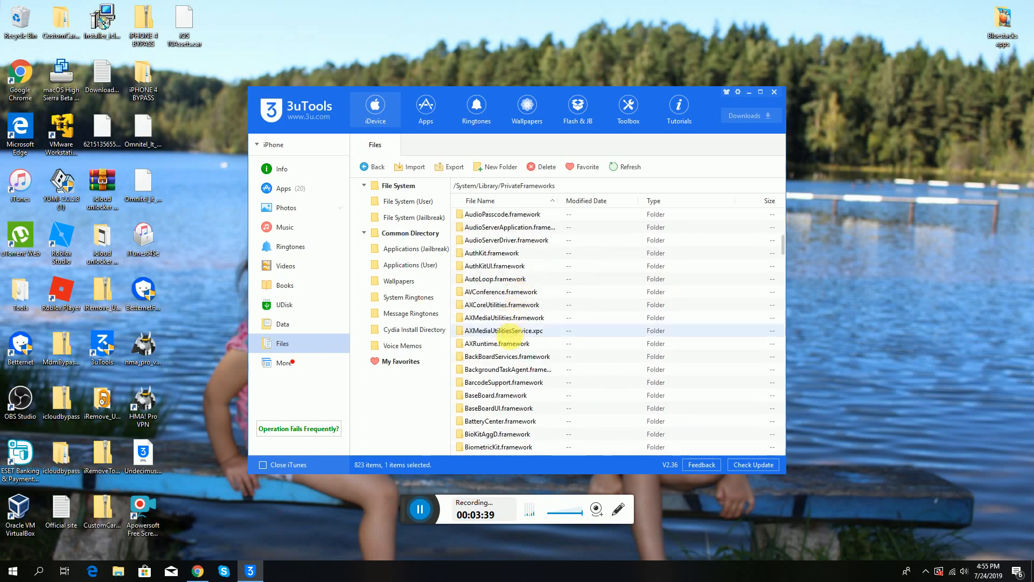
scroll(down, 3)
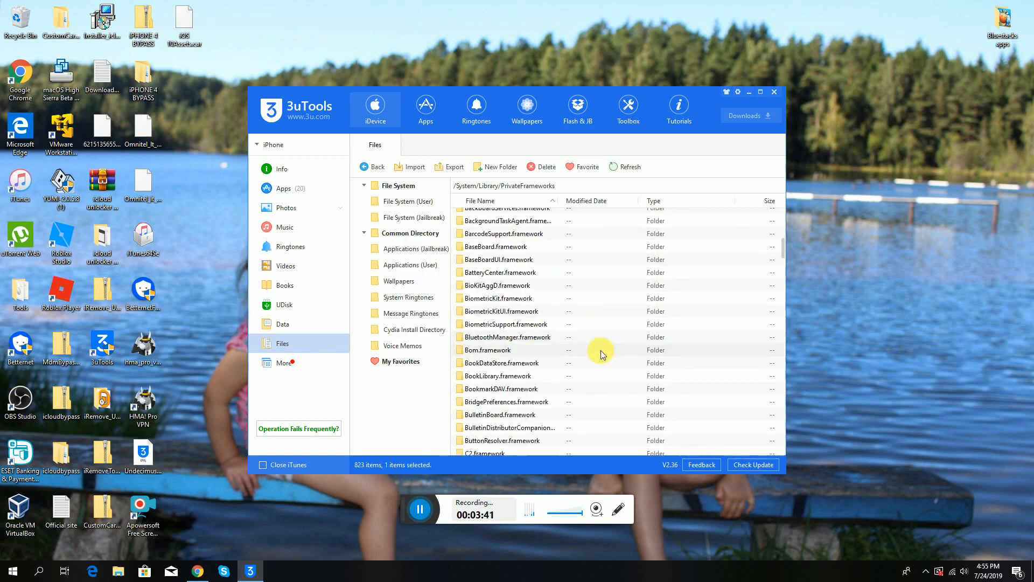
scroll(down, 3)
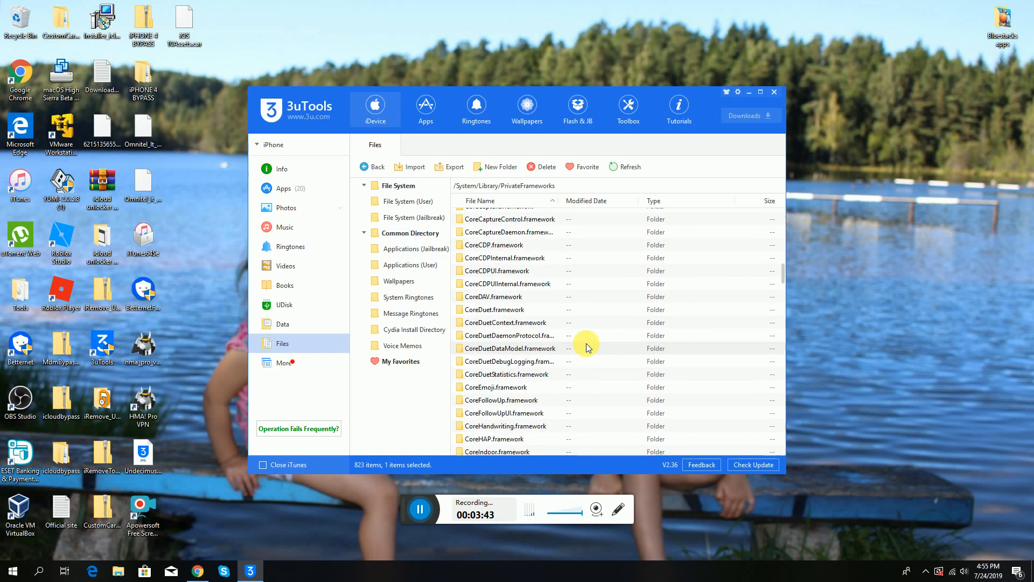
scroll(down, 3)
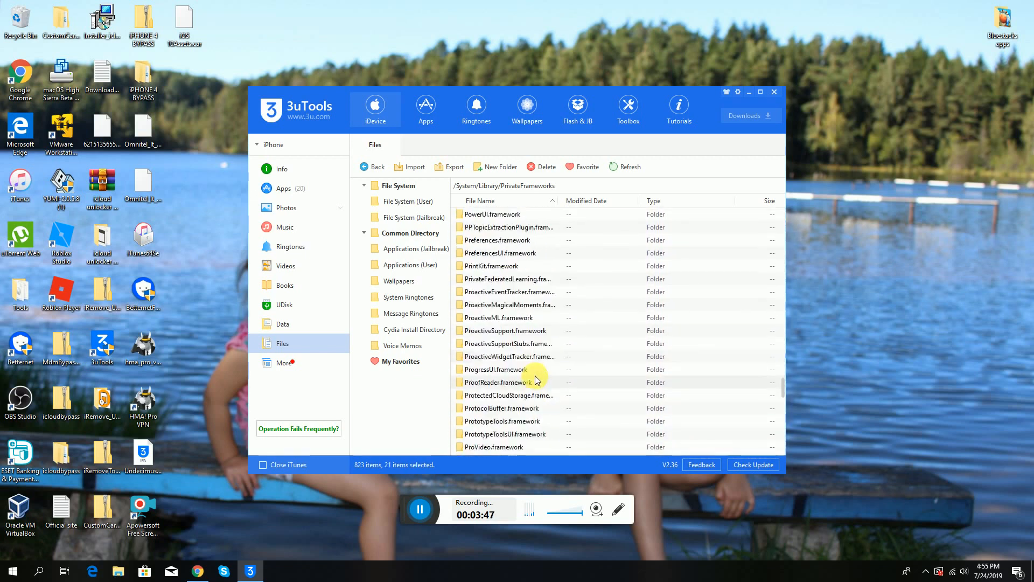
scroll(down, 3)
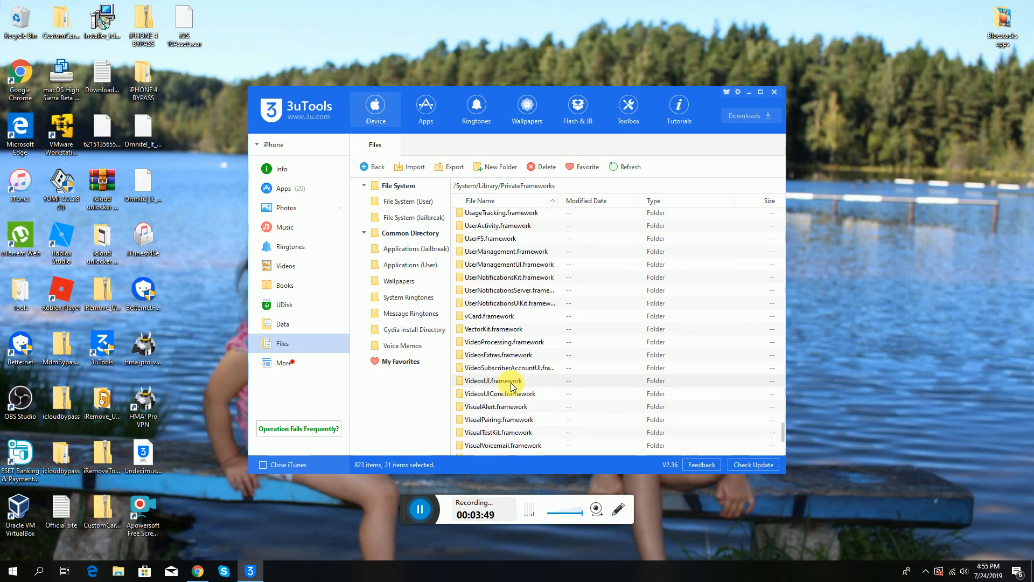
scroll(up, 3)
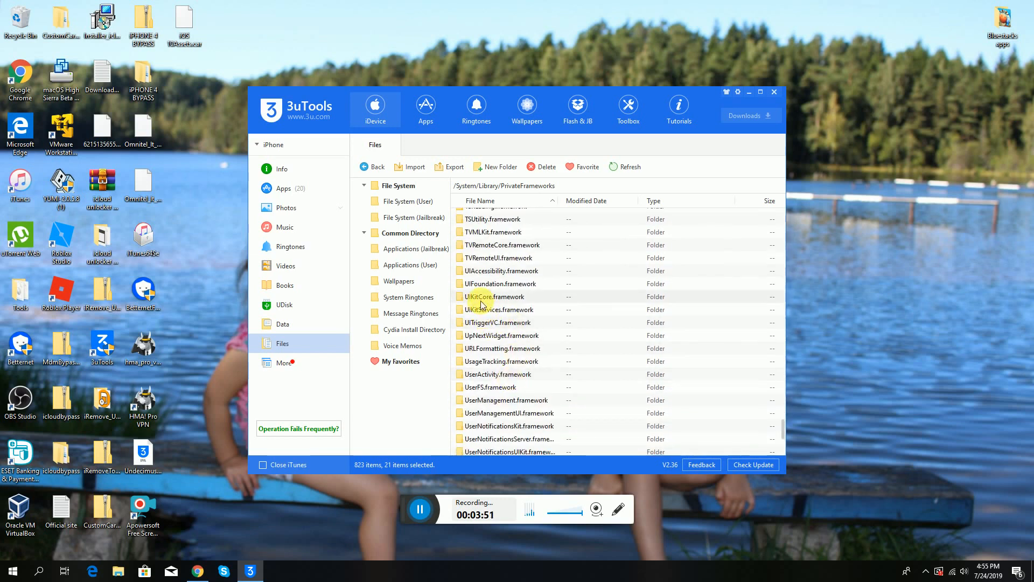
Open UIKitCore.framework/Artwork.bundle and import iOS 10Assets.car alongside Assets.car
double_click(488, 297)
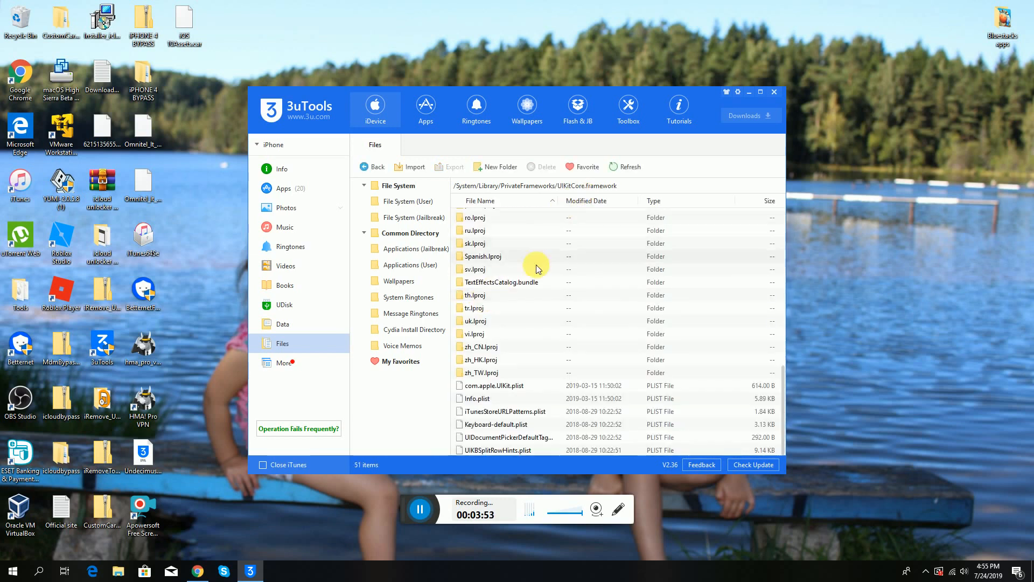
scroll(up, 3)
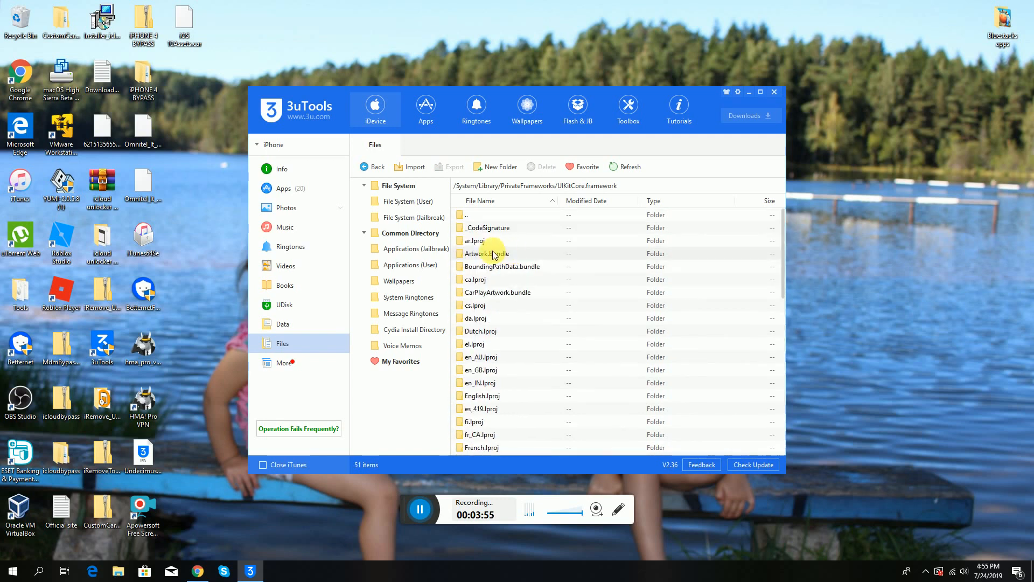
double_click(487, 253)
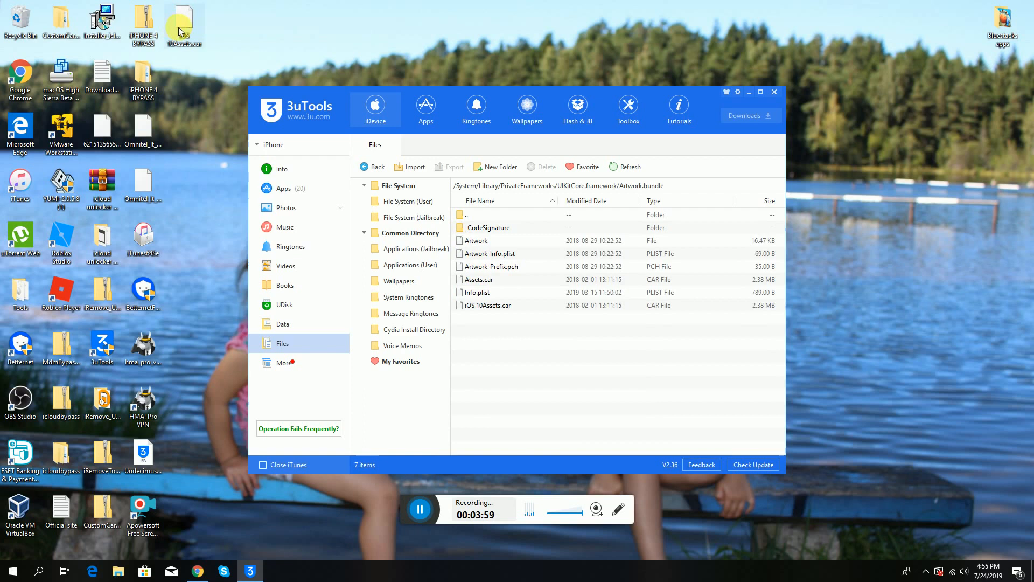
drag(183, 26, 196, 175)
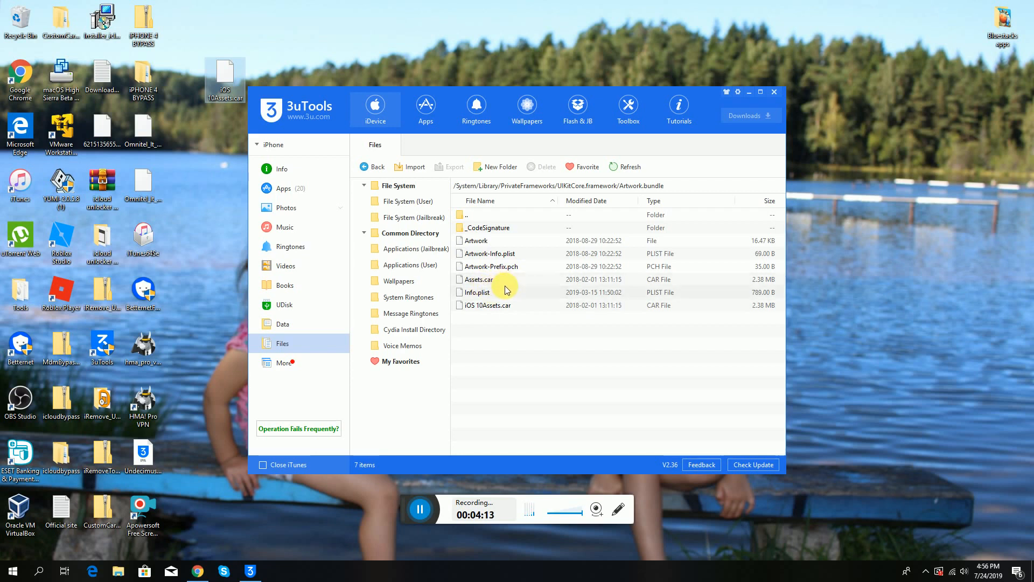
mouse_move(510, 279)
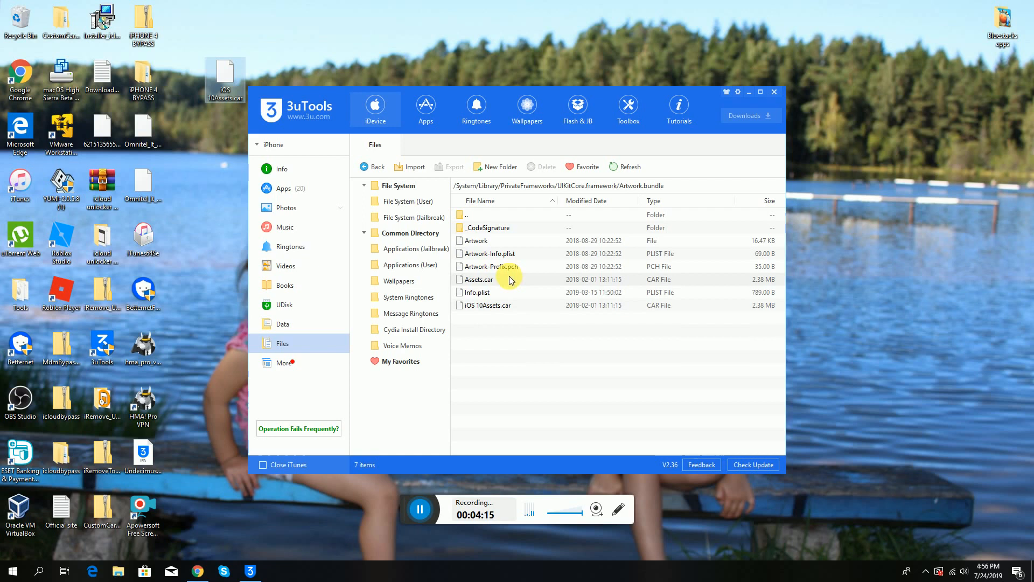
mouse_move(478, 305)
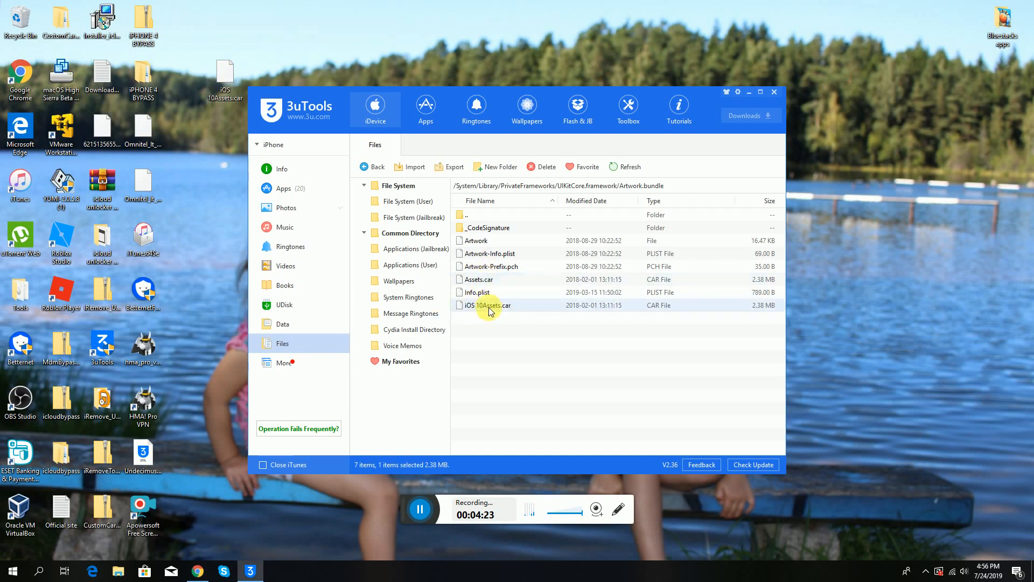
click(477, 292)
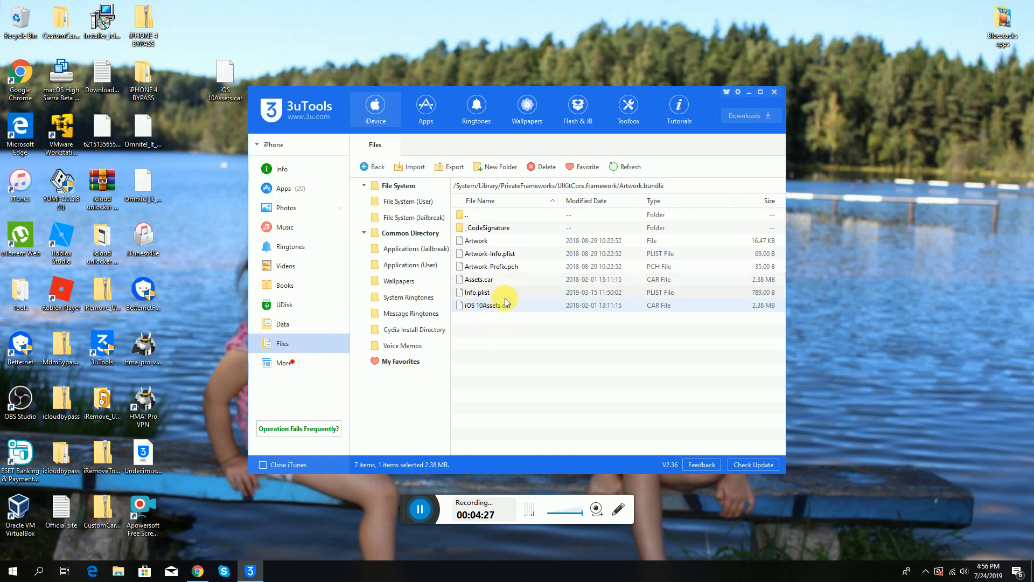
mouse_move(521, 258)
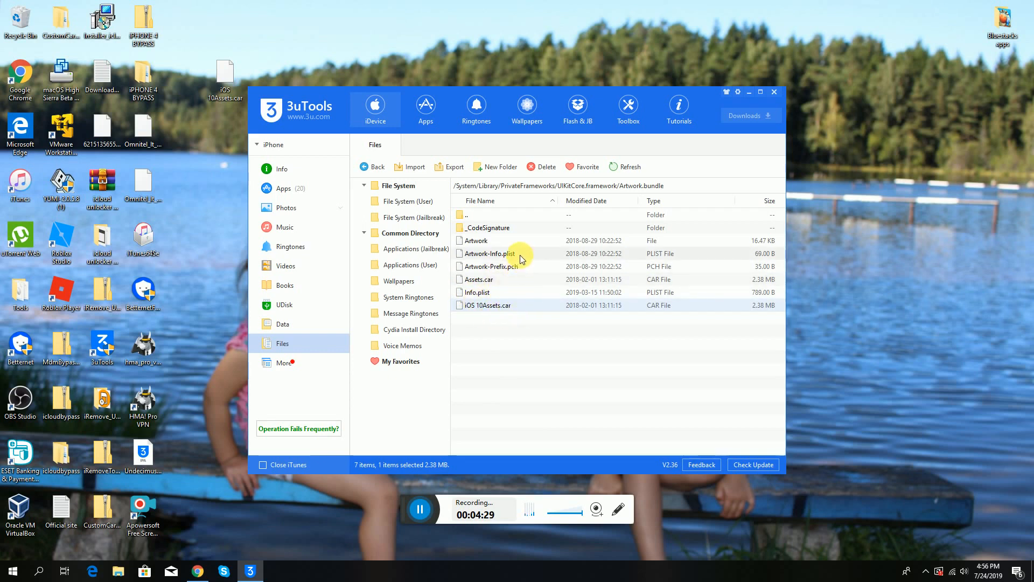
mouse_move(491, 329)
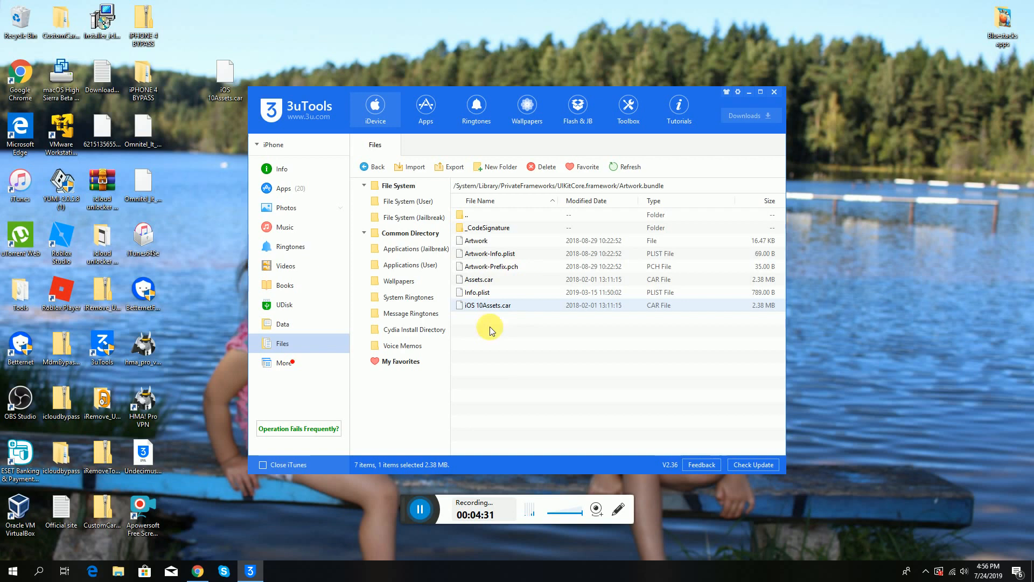
mouse_move(441, 281)
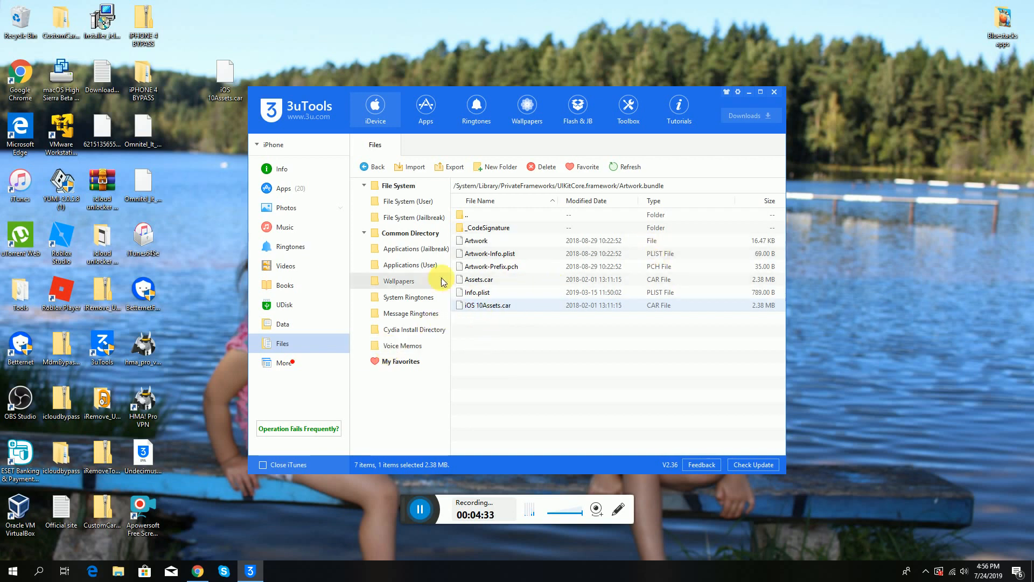
From the jailbreak root, navigate into /var/mobile/Library
click(415, 217)
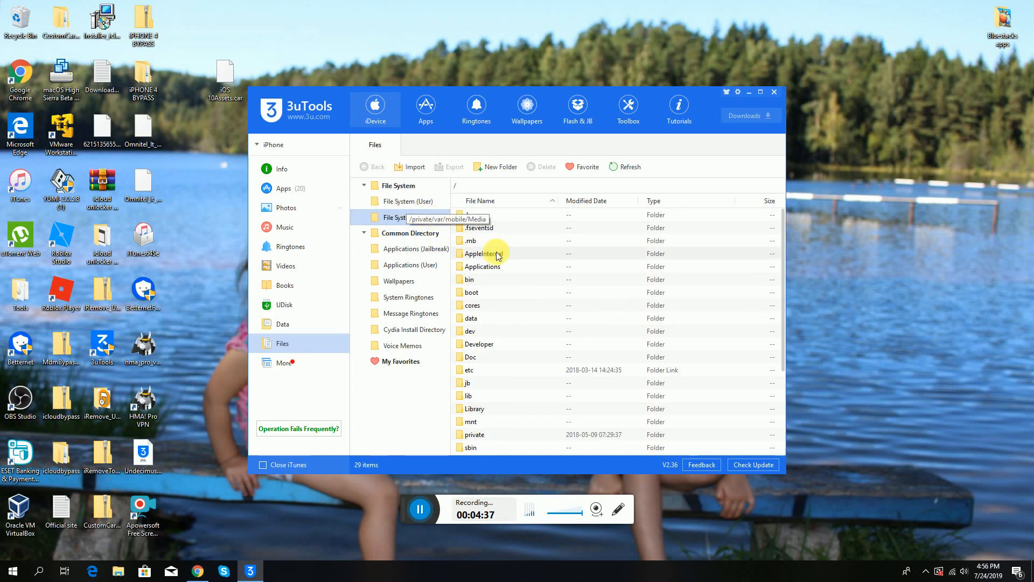
scroll(down, 3)
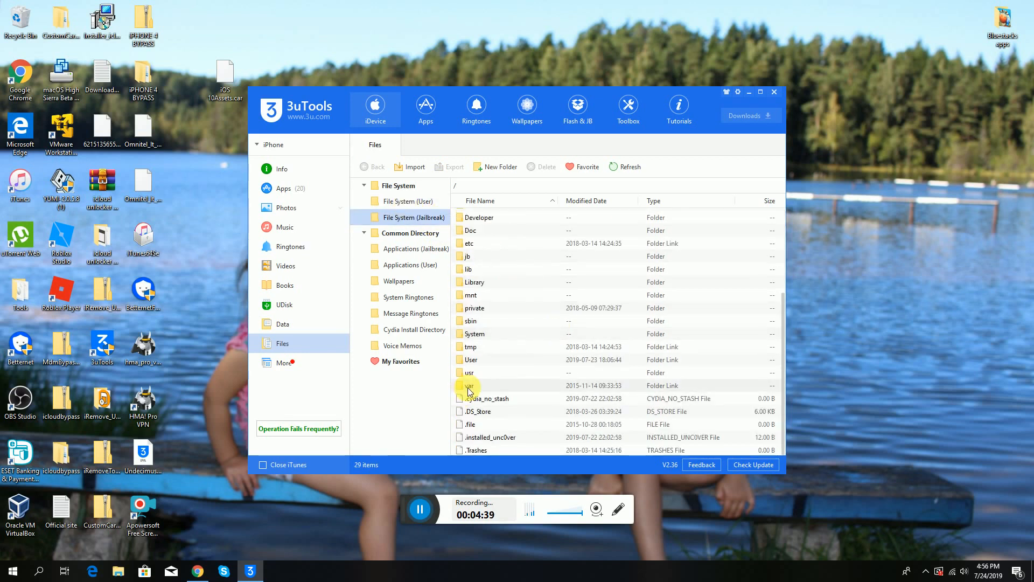
double_click(471, 386)
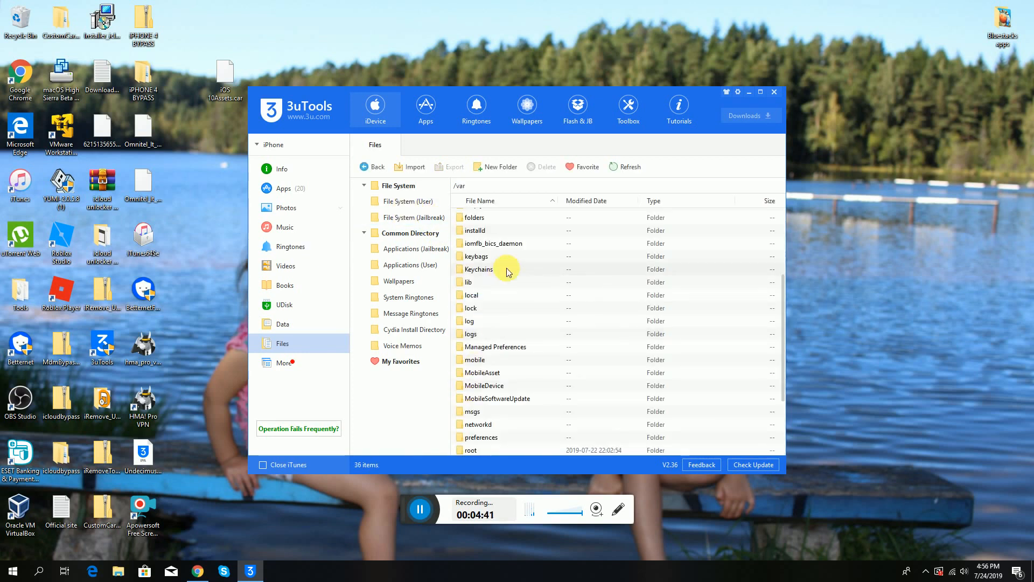
scroll(down, 3)
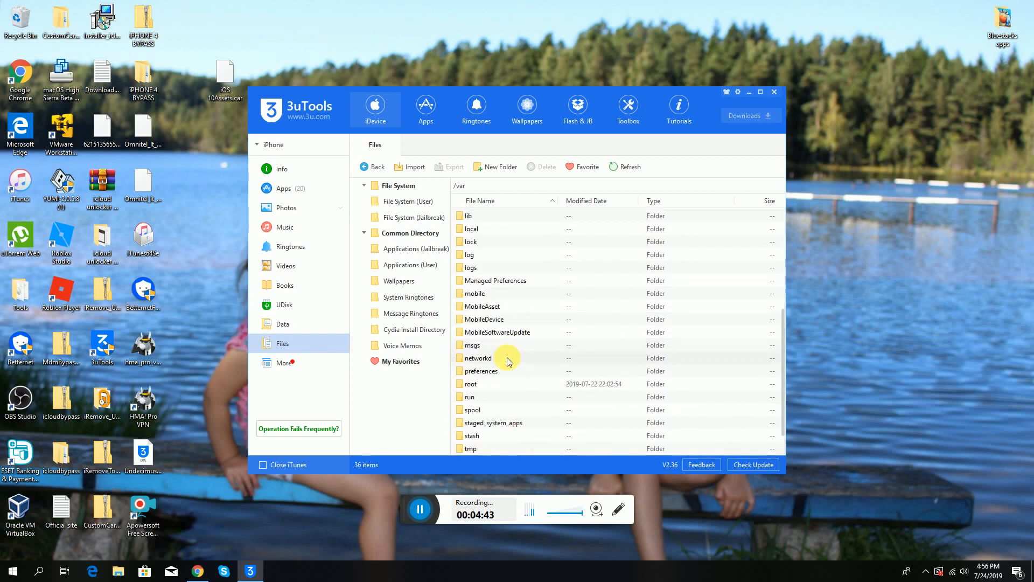
mouse_move(520, 385)
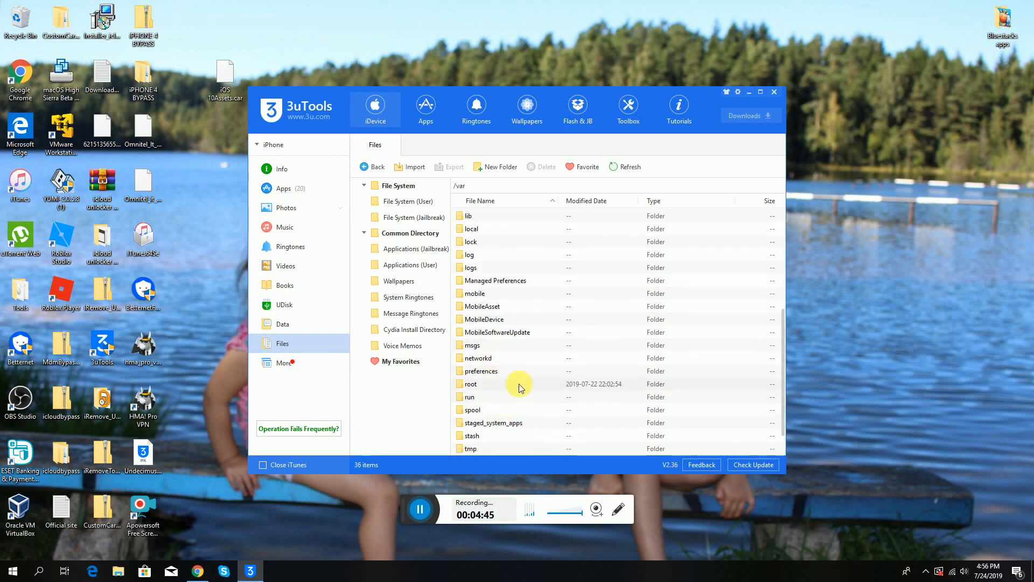
double_click(471, 384)
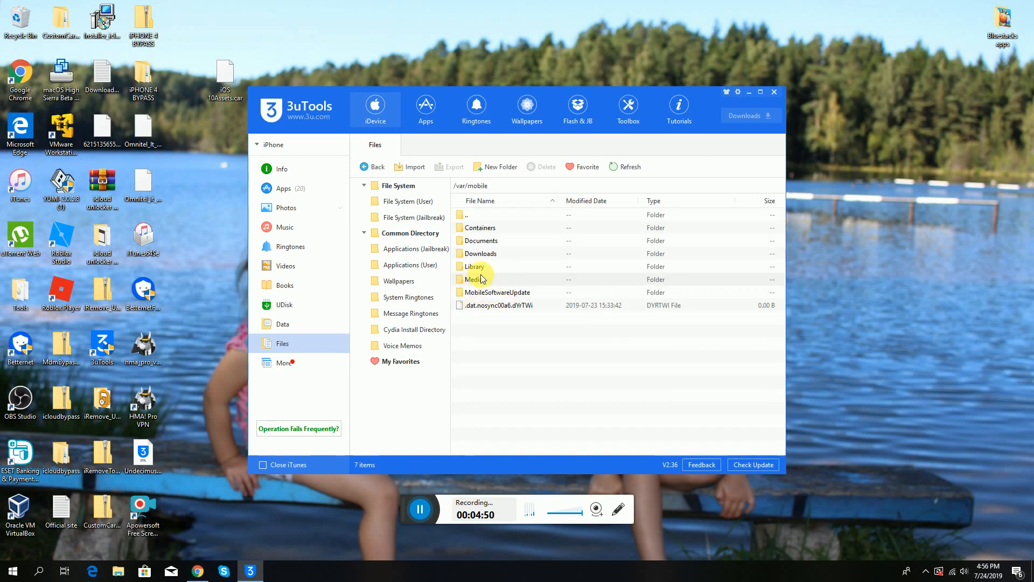
double_click(474, 266)
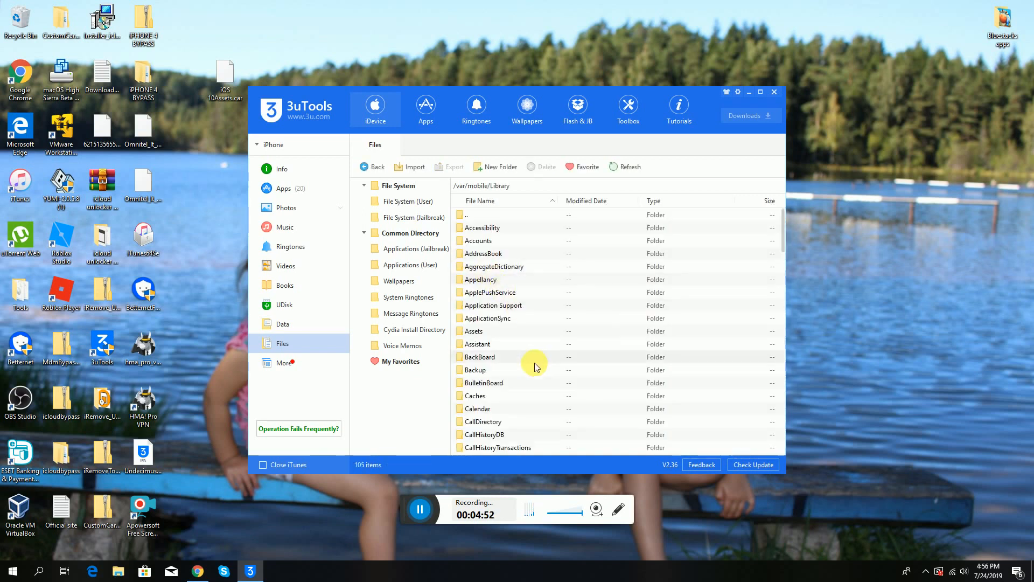
Open the Caches folder and scroll through its 97 items
scroll(down, 3)
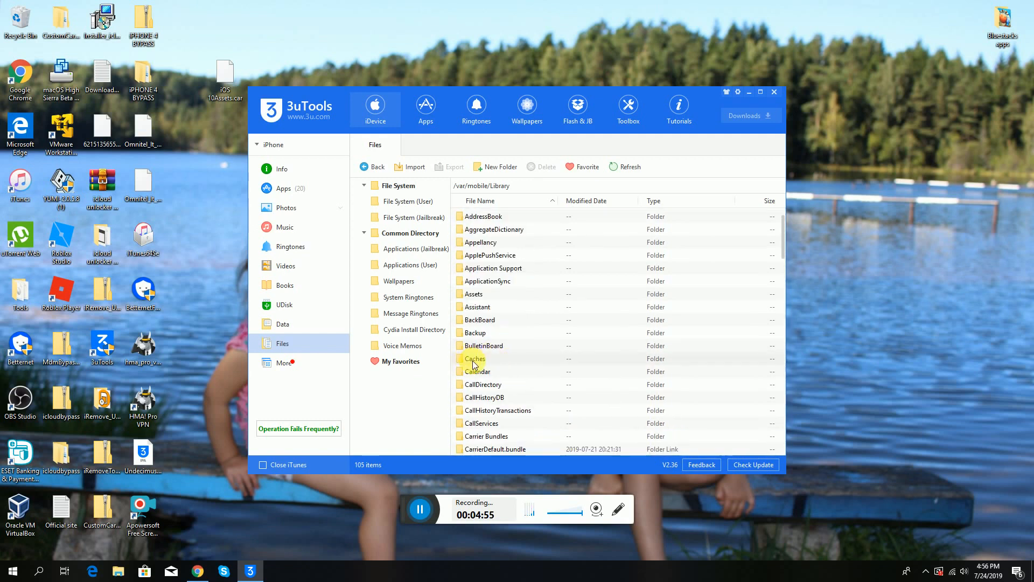
click(474, 358)
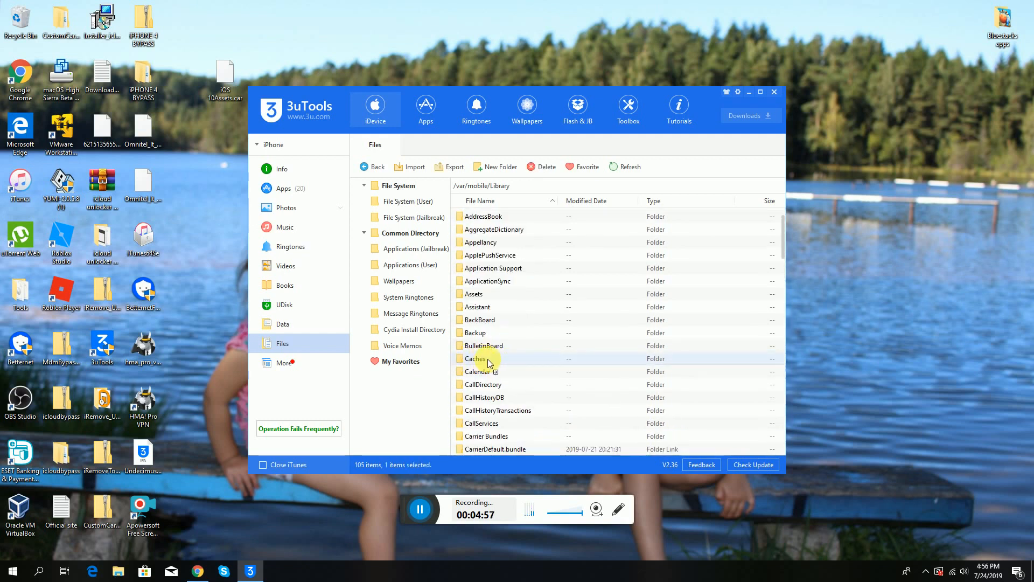
double_click(474, 358)
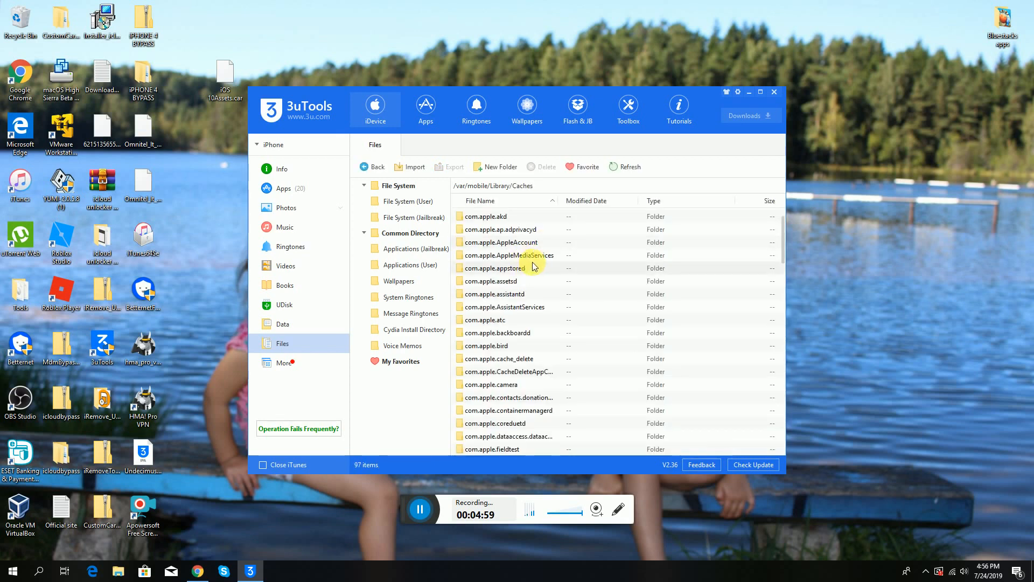
scroll(down, 3)
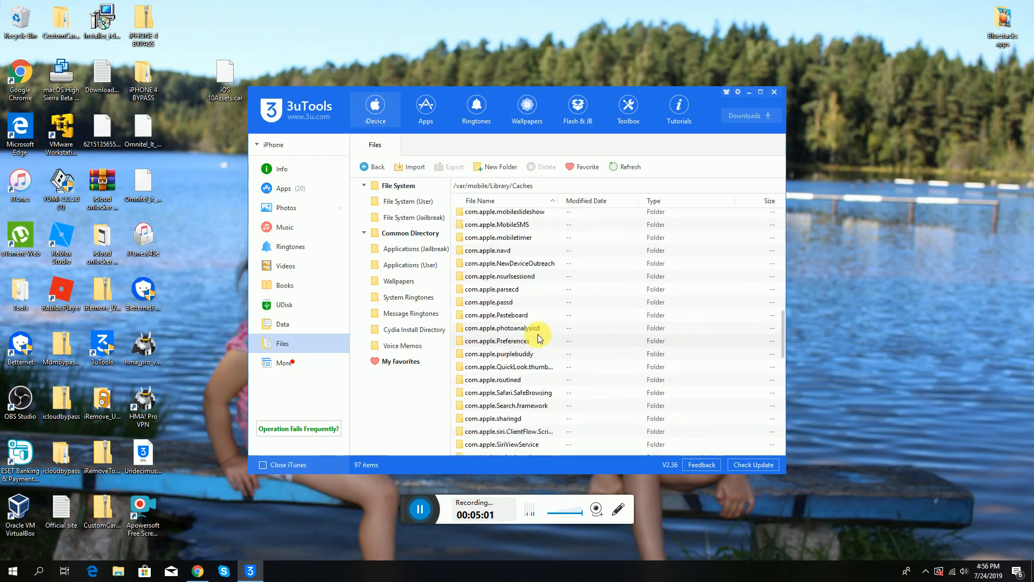
scroll(down, 3)
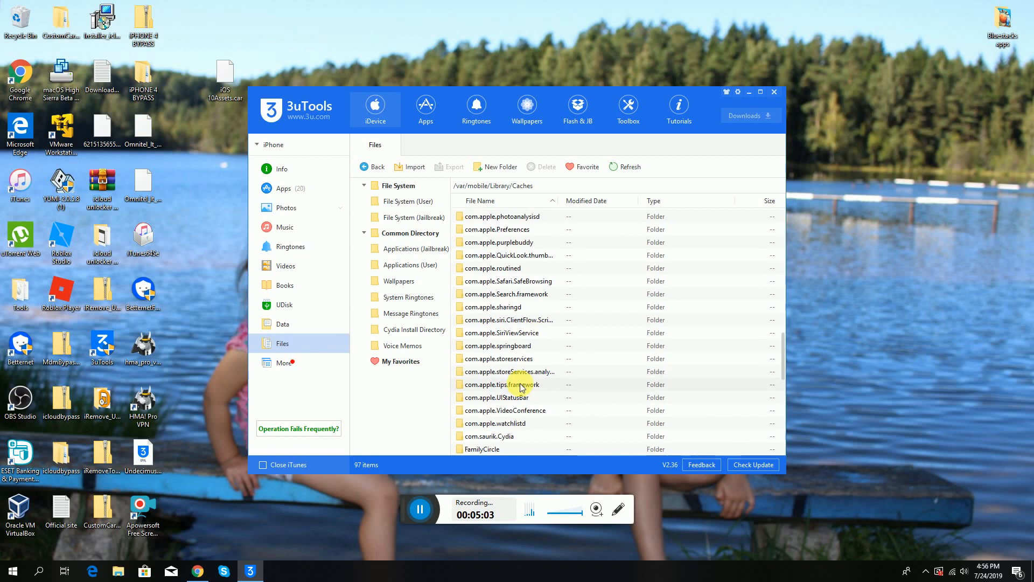
Open the com.apple.UIStatusBar cache folder showing its 16E227 subfolder
double_click(498, 398)
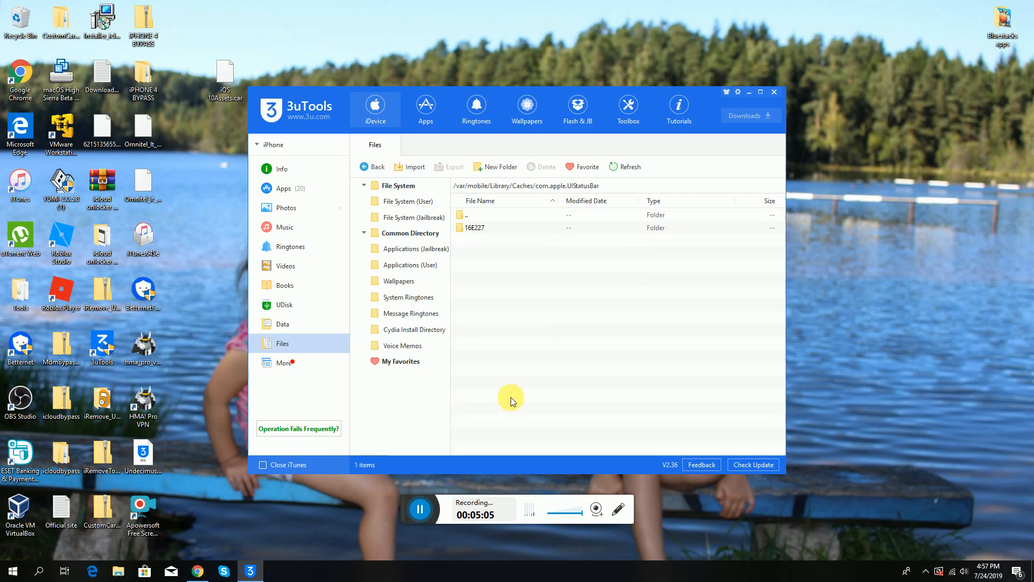
mouse_move(468, 245)
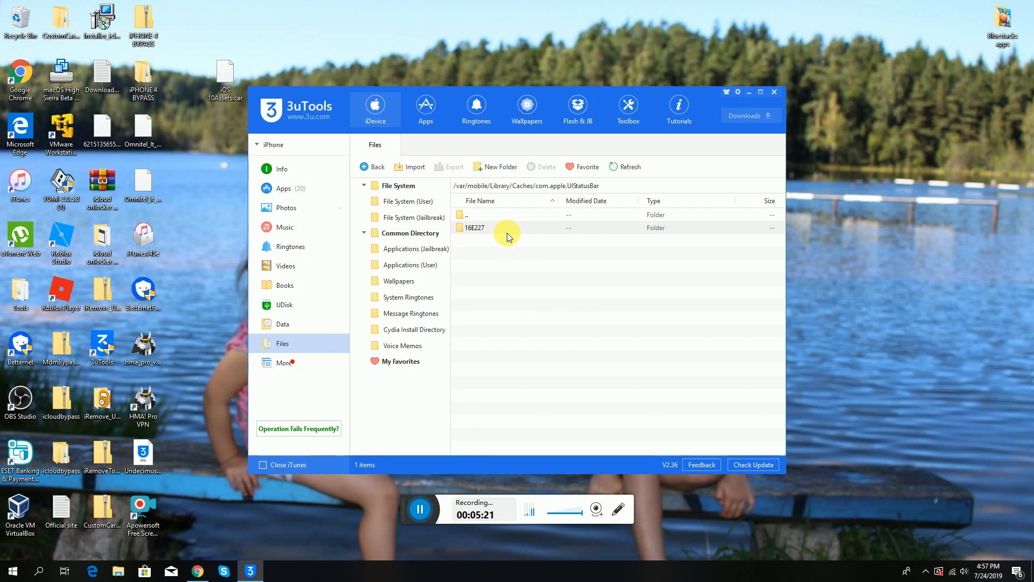
mouse_move(497, 202)
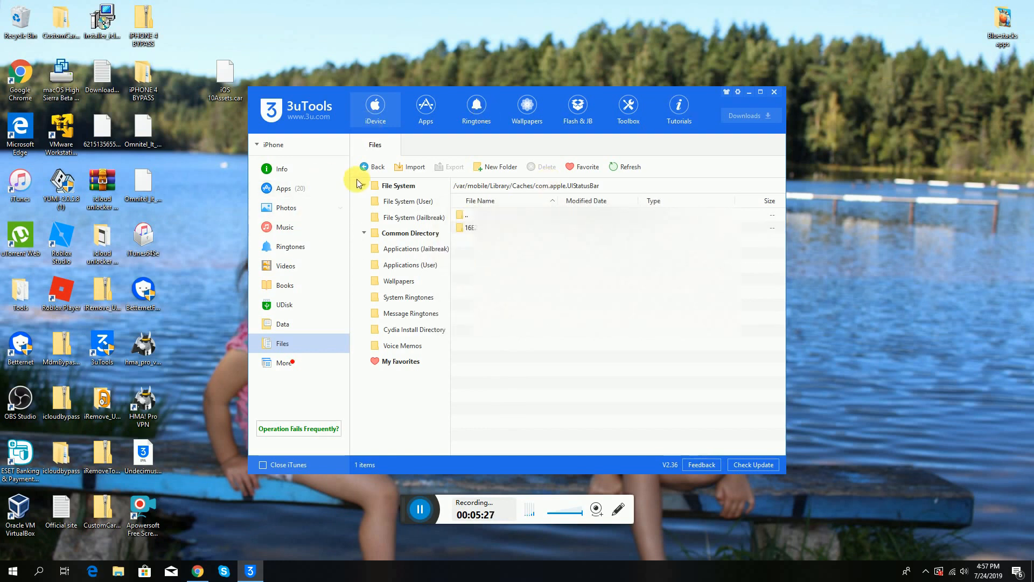
Pass through Info and Books, then open File System (User) at /private/var/mobile/Media
click(282, 168)
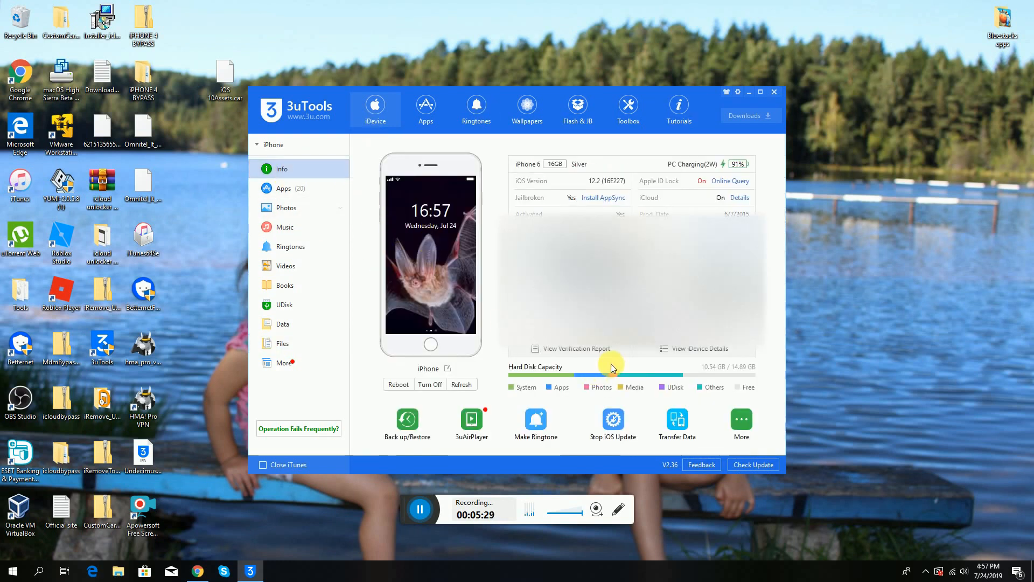
click(285, 284)
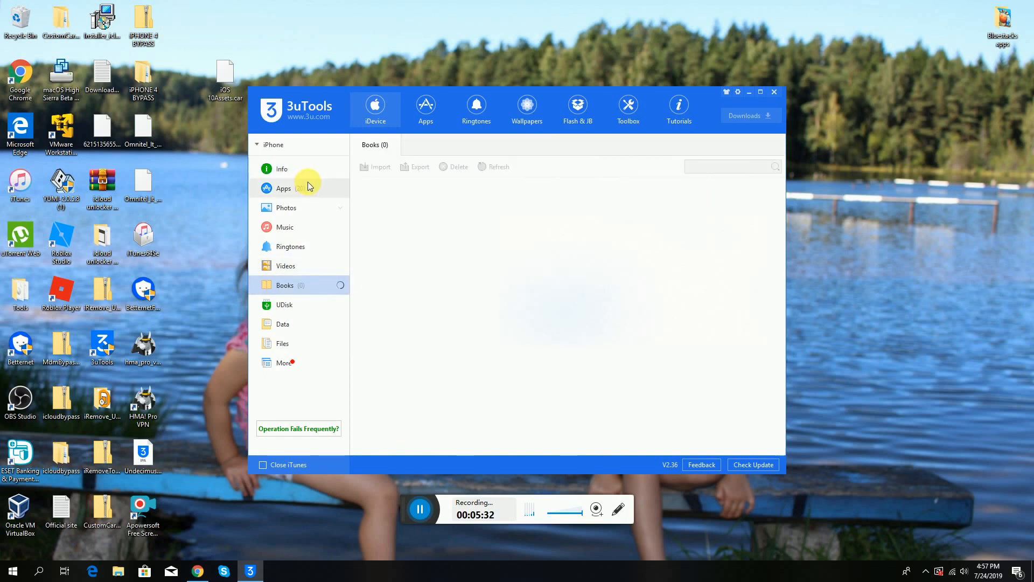
click(284, 285)
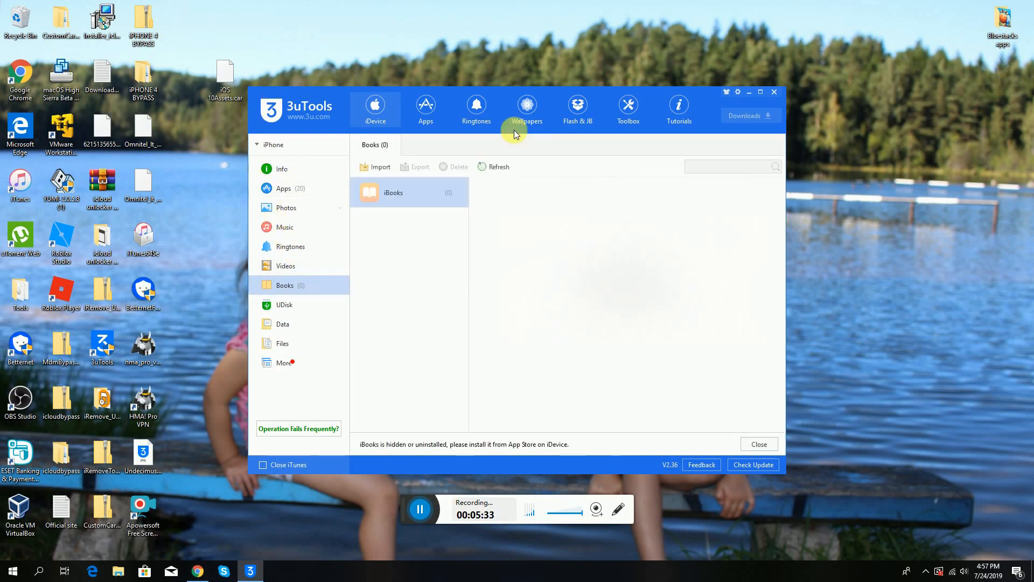
click(281, 342)
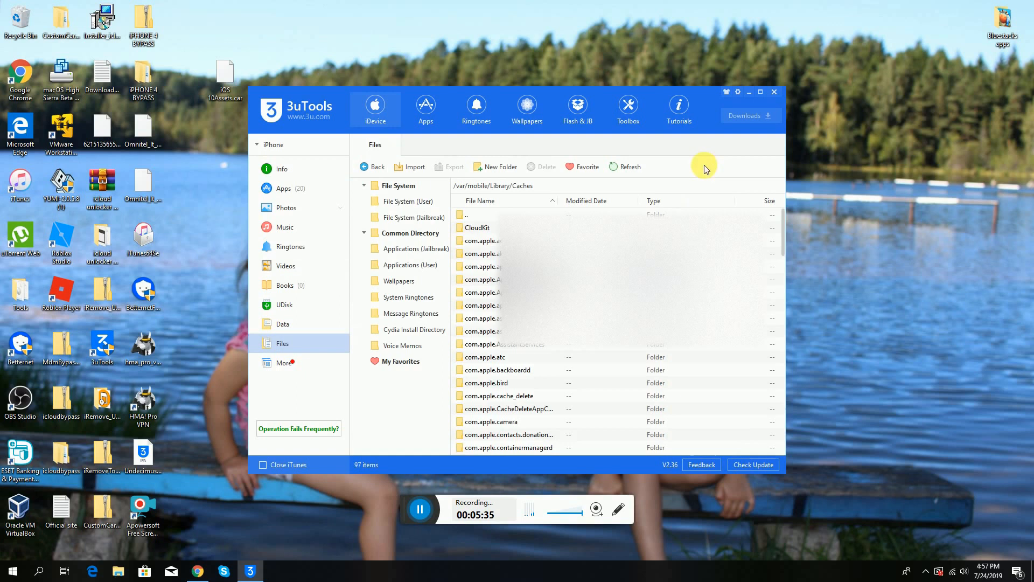
click(410, 201)
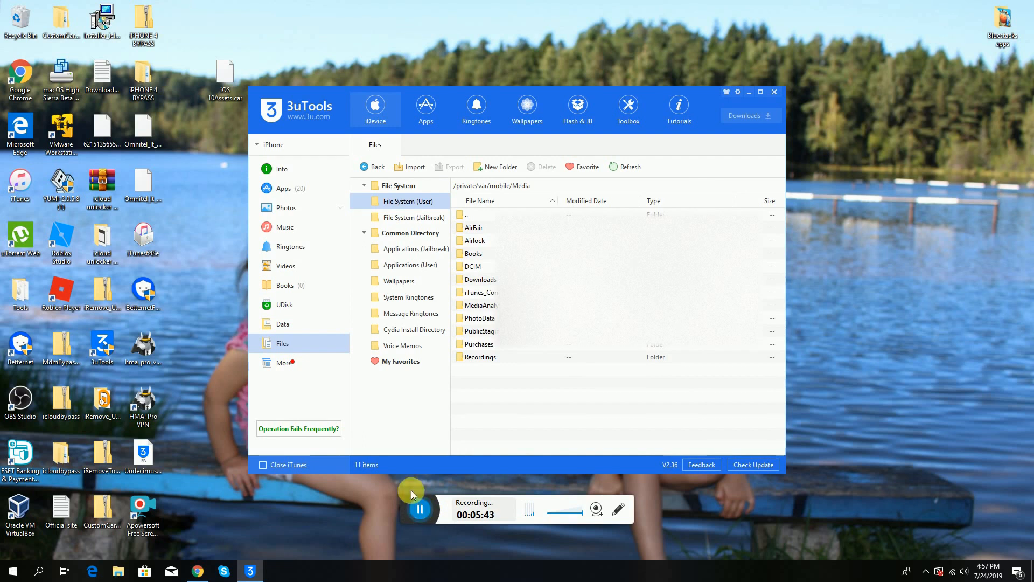
mouse_move(469, 418)
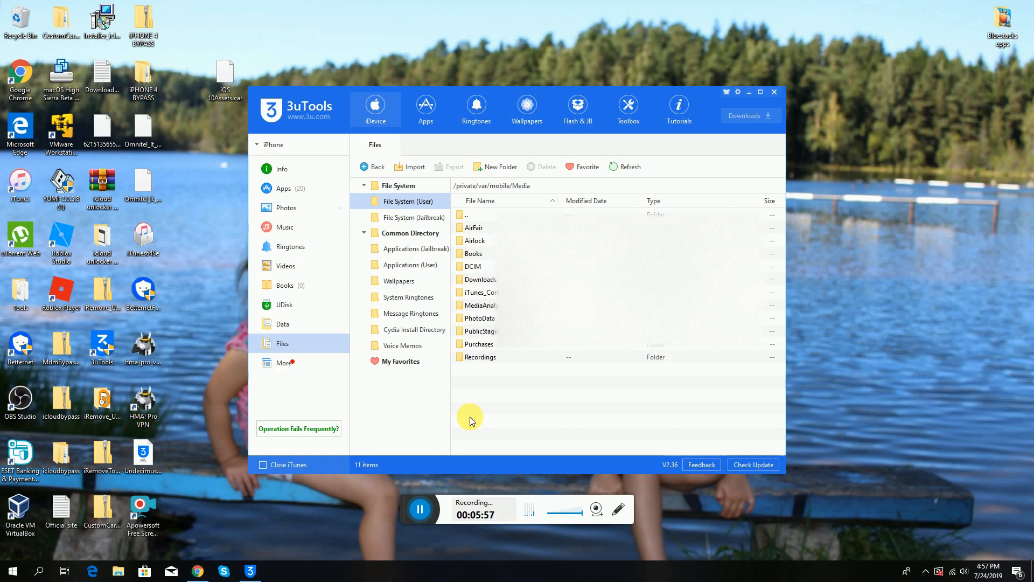
mouse_move(456, 420)
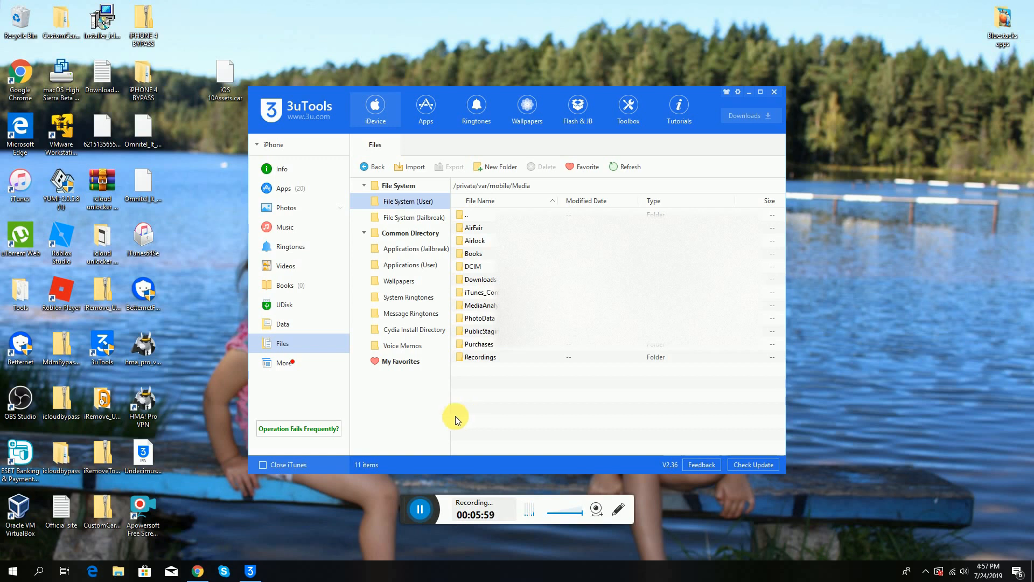